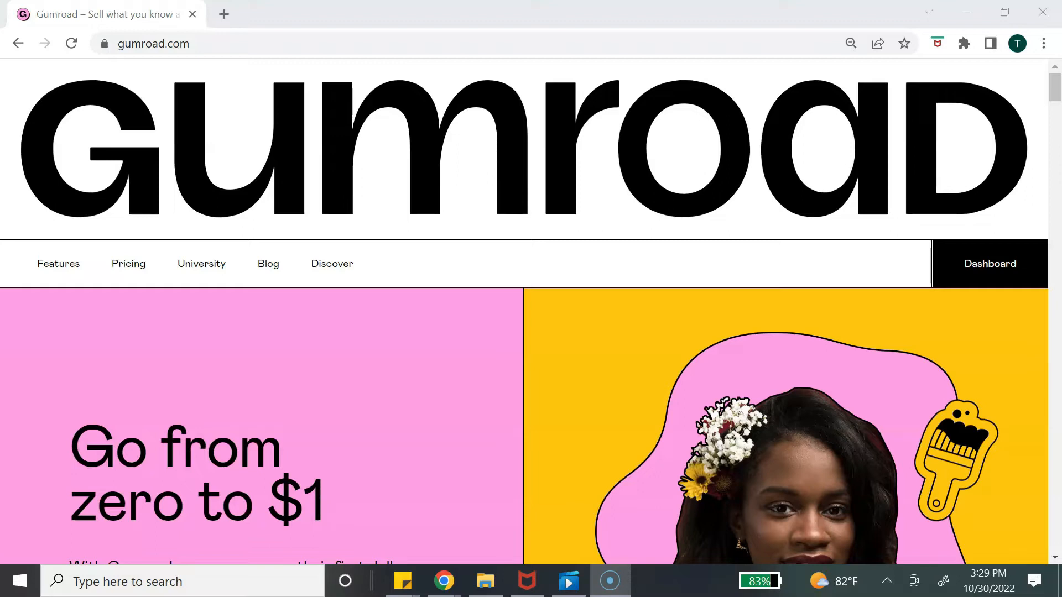
Start a new product and name it 'My Online Course'
left_click(989, 263)
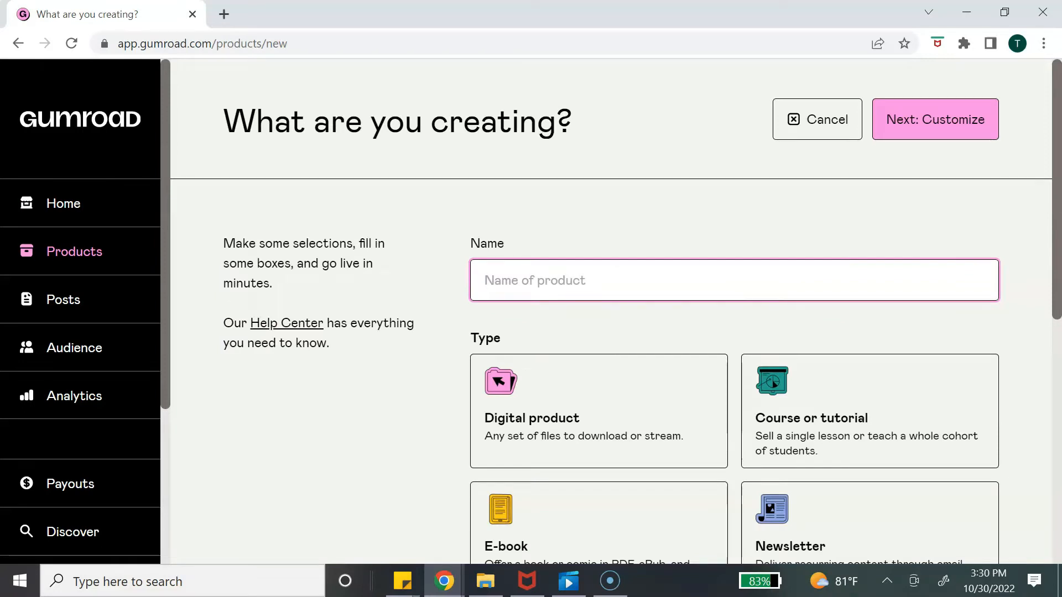
type("M")
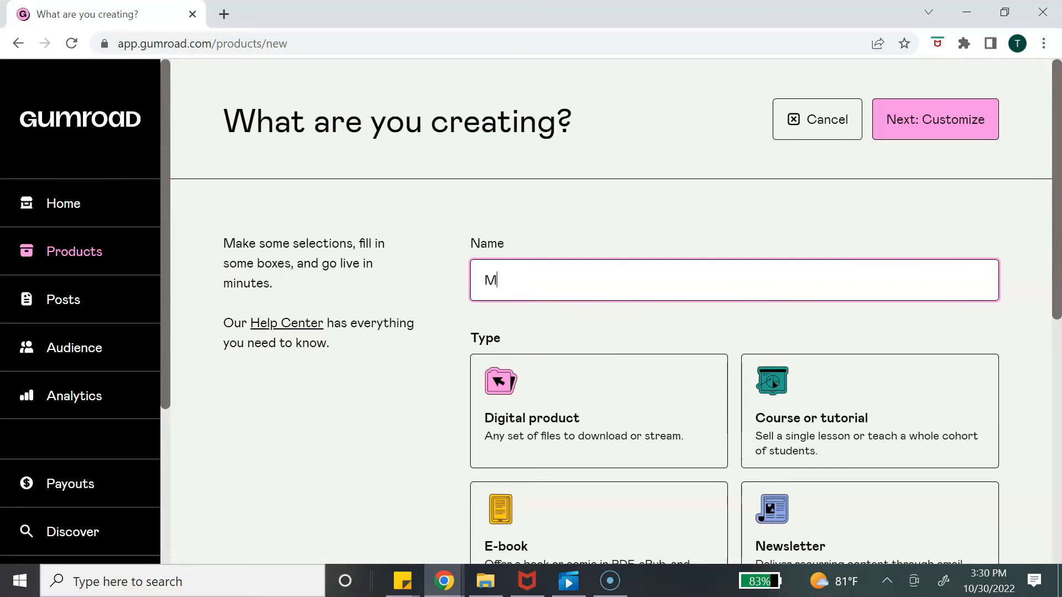
type("y Onli")
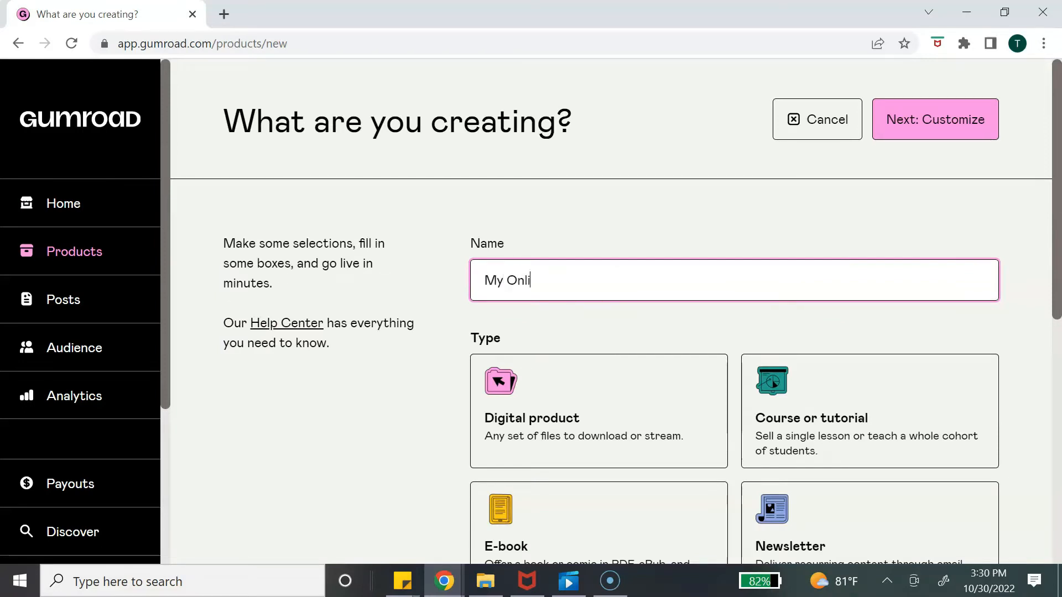
type("ne Cour")
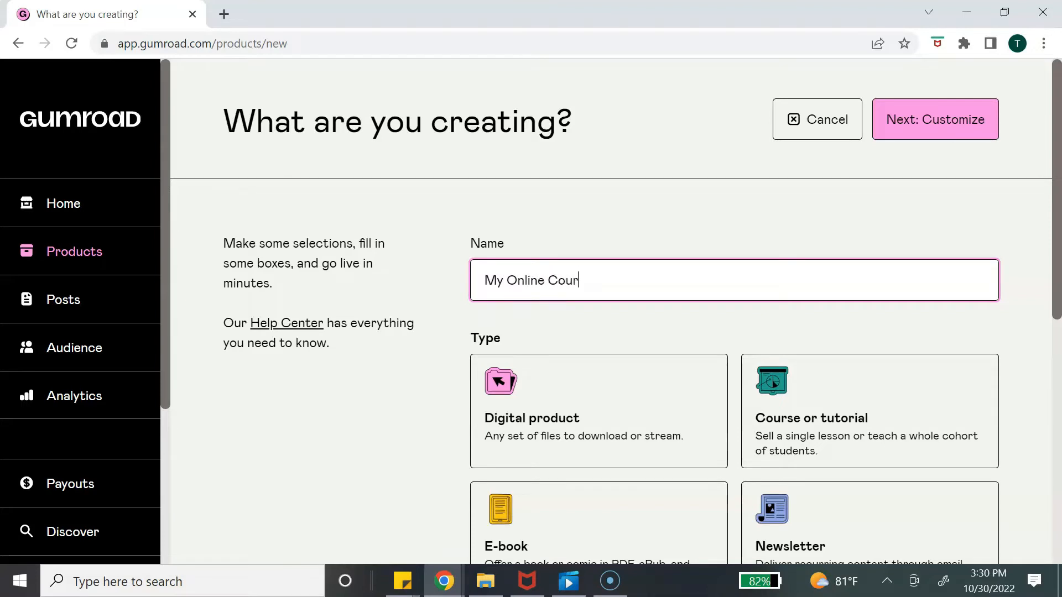
type("se")
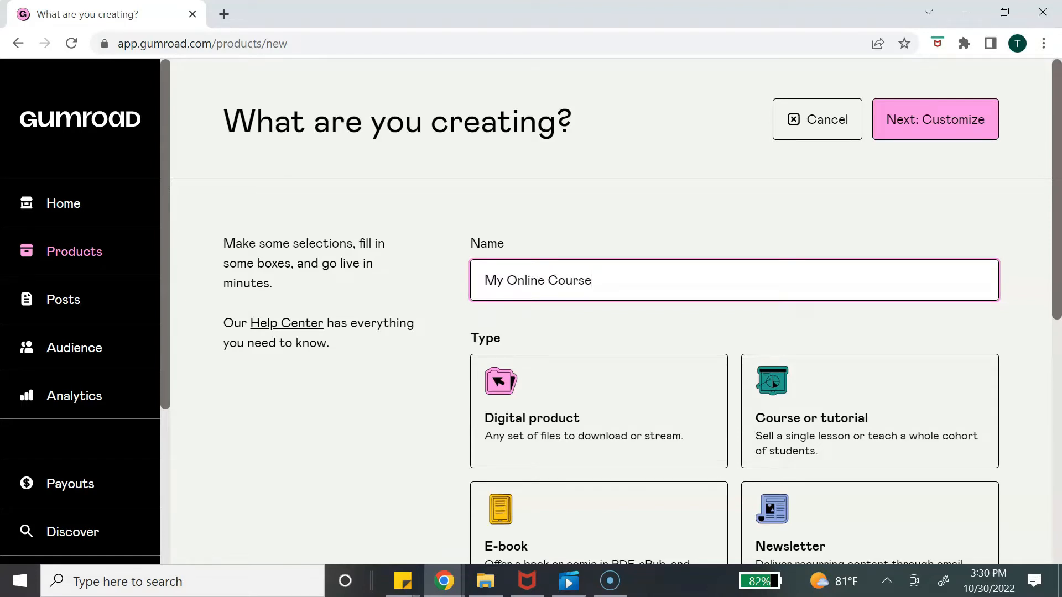
Choose 'Course or tutorial' as the product type
left_click(869, 410)
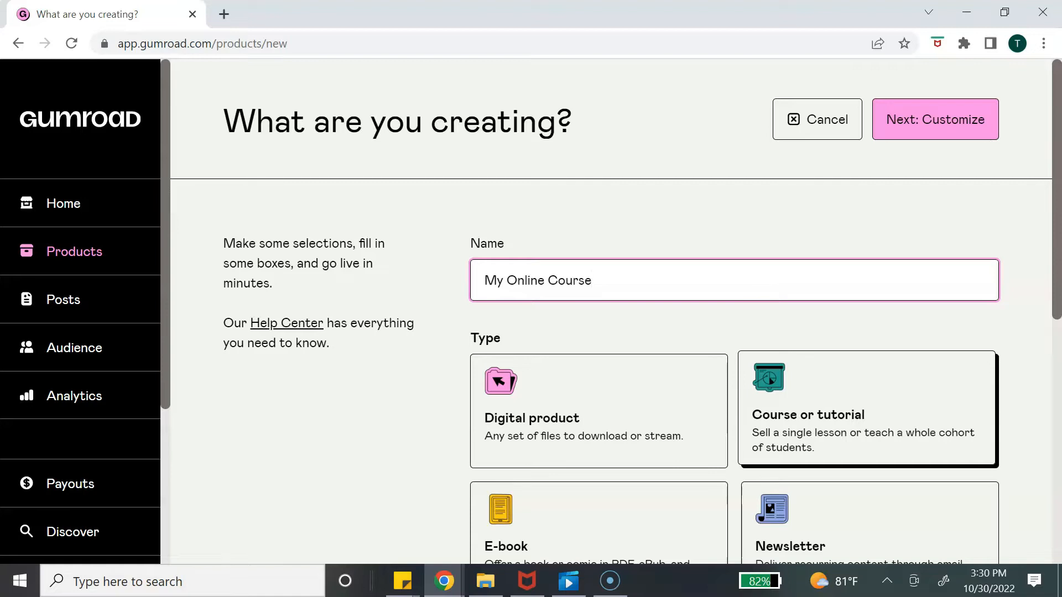
left_click(867, 409)
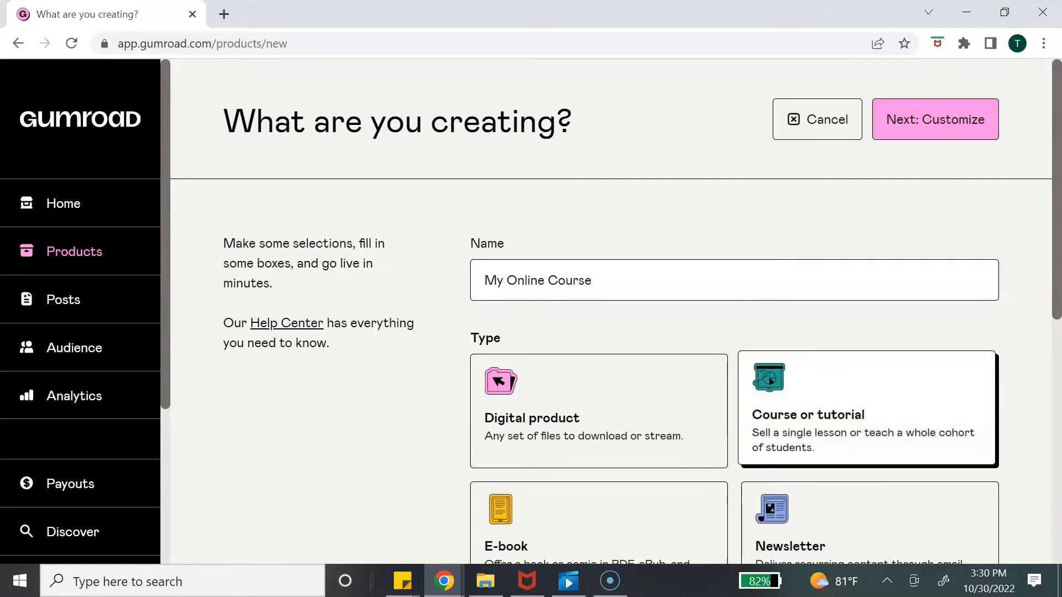
scroll("down", 3)
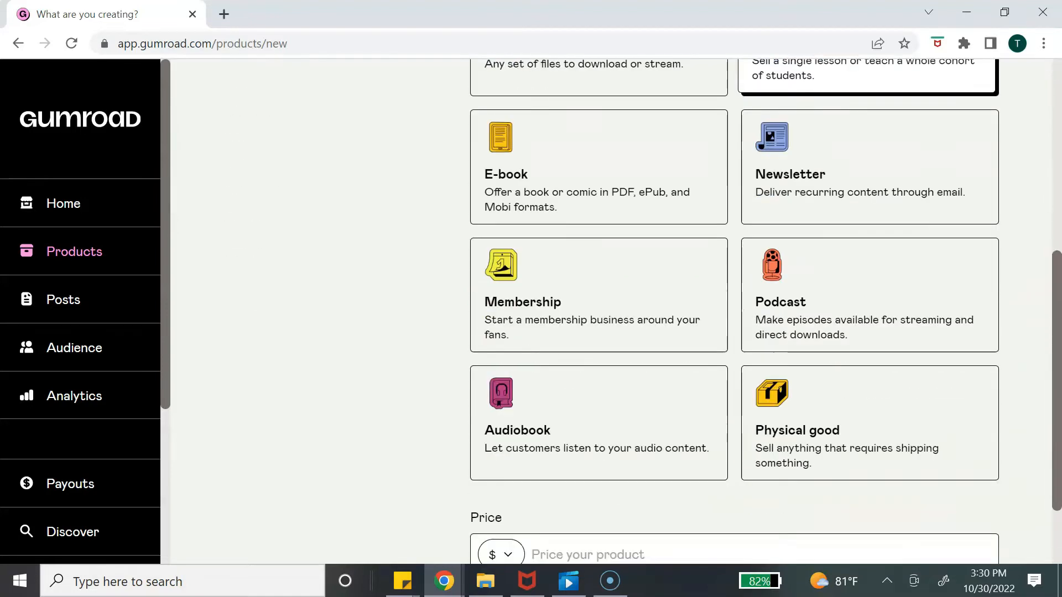
scroll("down", 3)
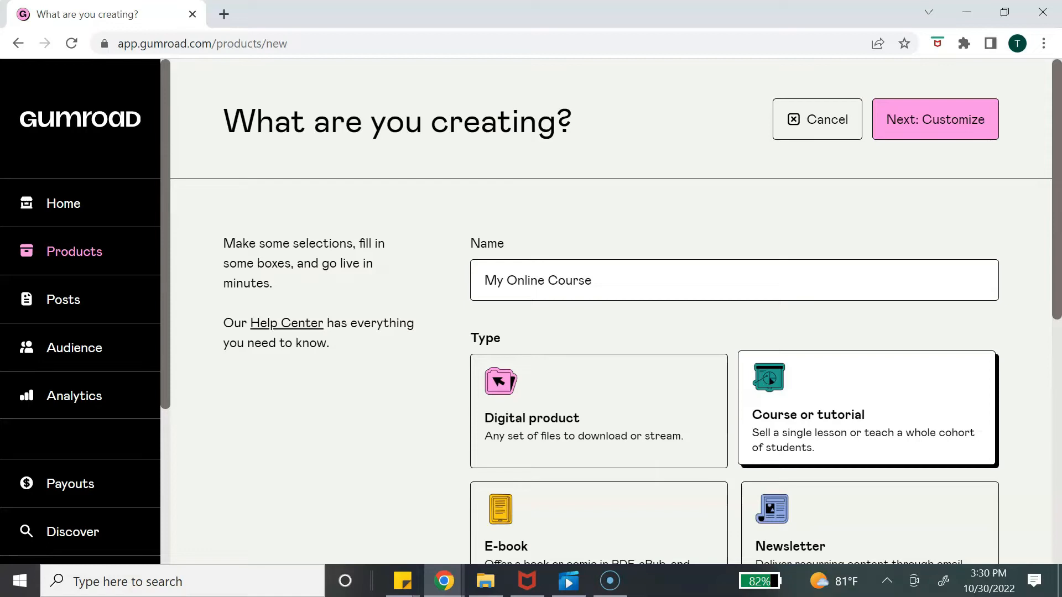
Continue to Customize, add the benefits description and the custom URL slug 'myonlinegumroad'
left_click(934, 120)
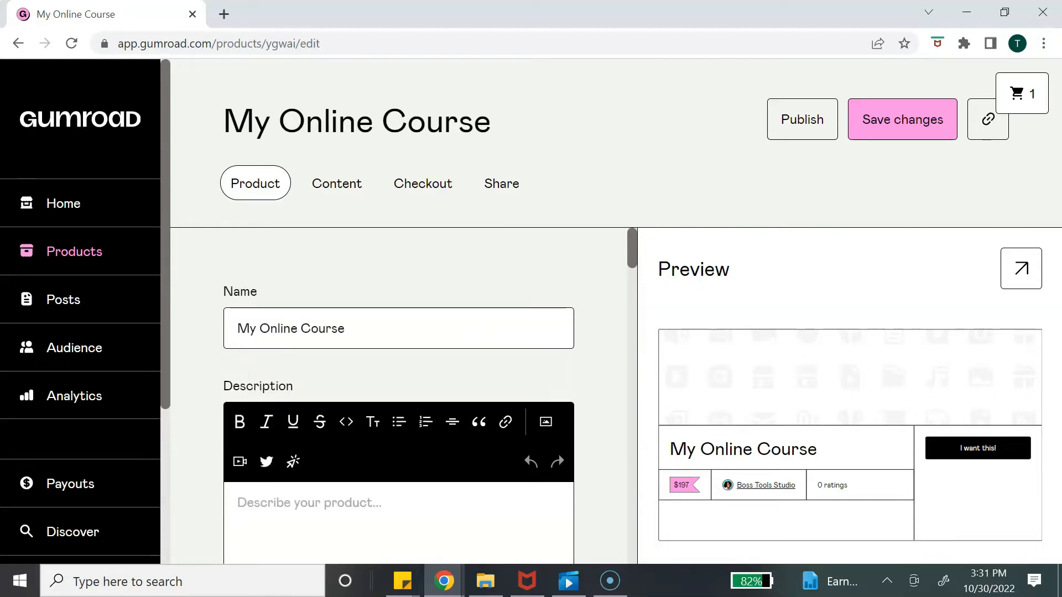
left_click(399, 328)
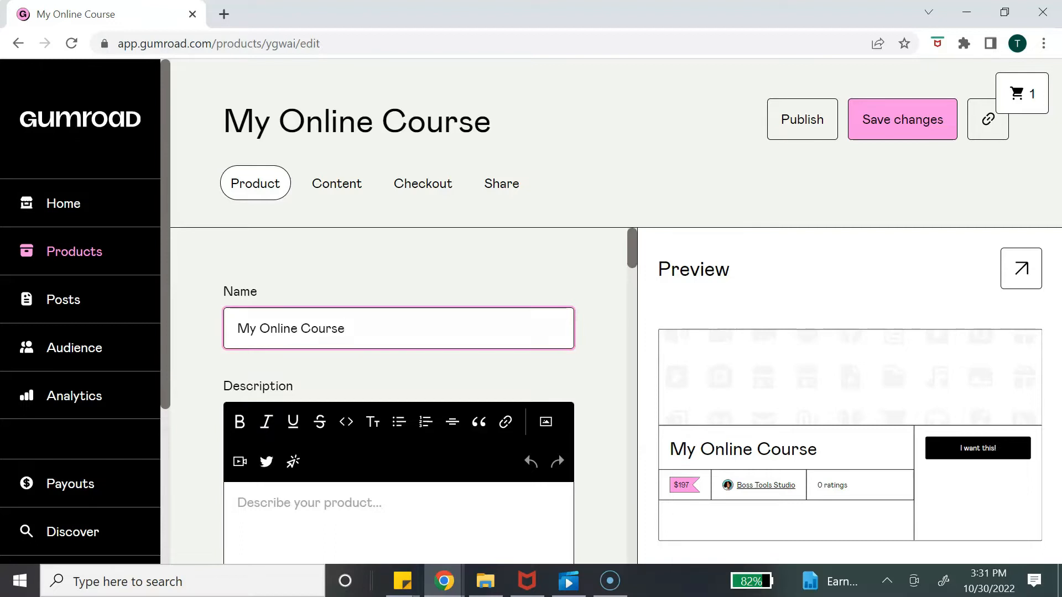
scroll("down", 3)
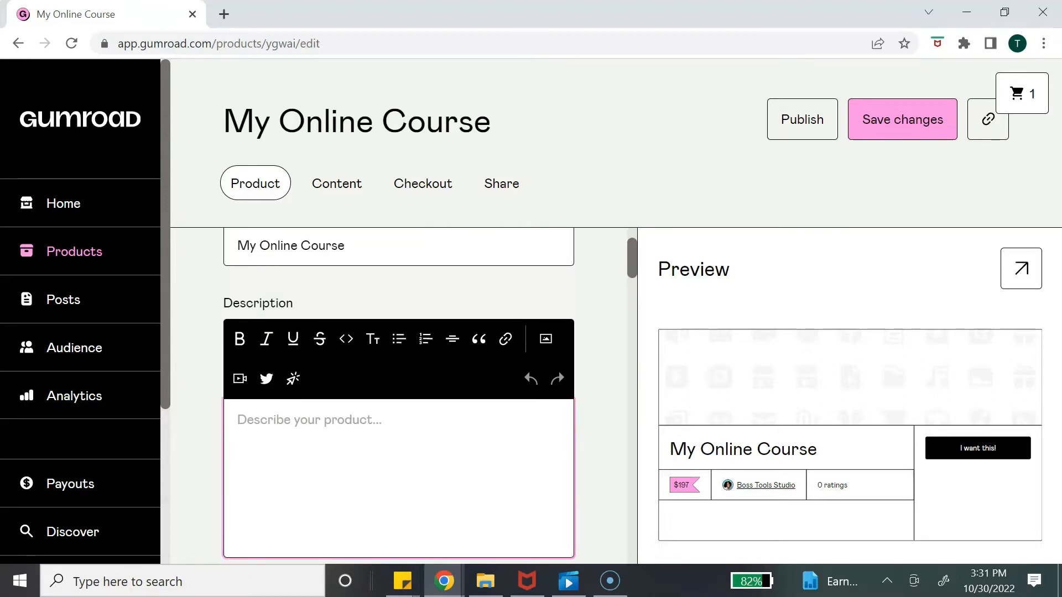
left_click(309, 420)
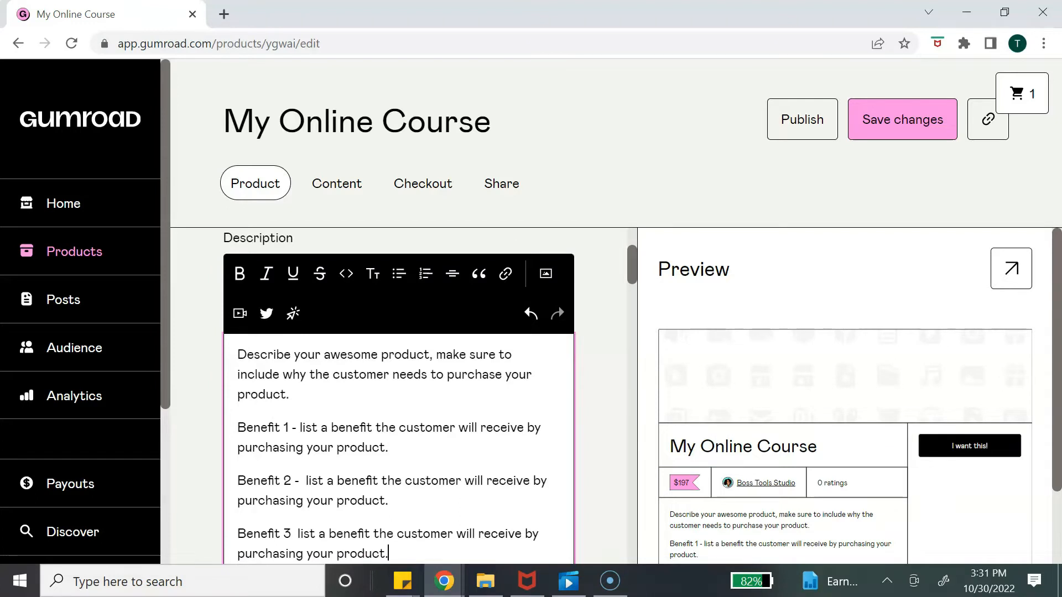
scroll("down", 3)
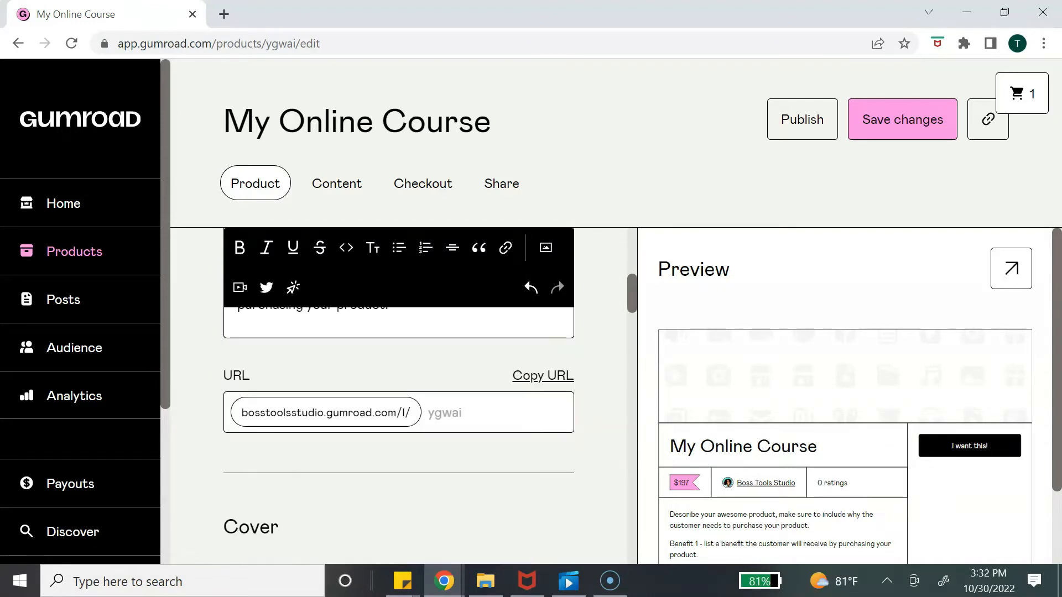
type("myonlinegumroad")
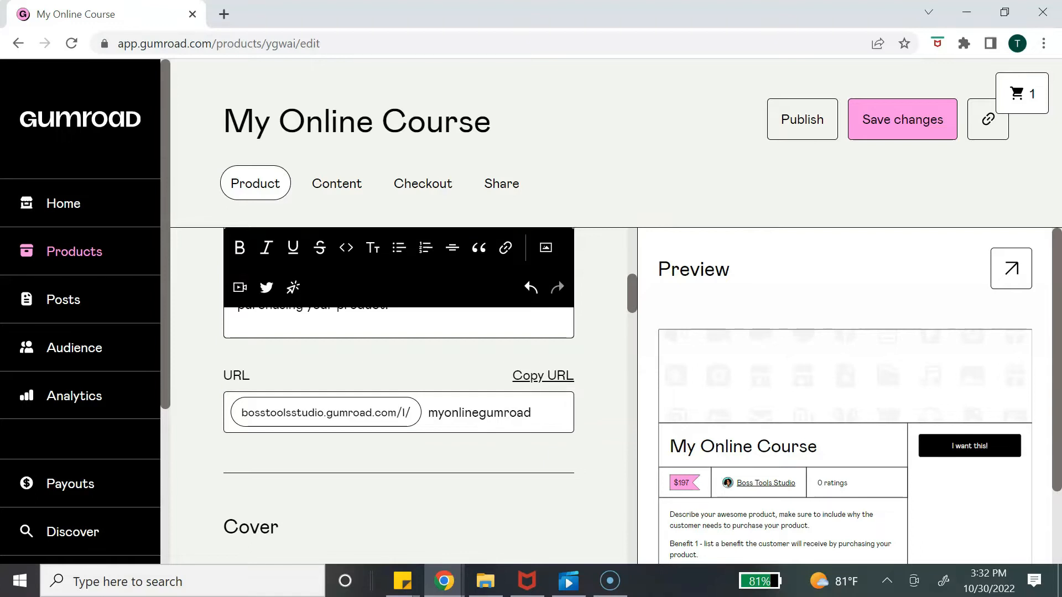
Upload the 'Learn How to Sell Your Online Course' cover image
scroll("down", 3)
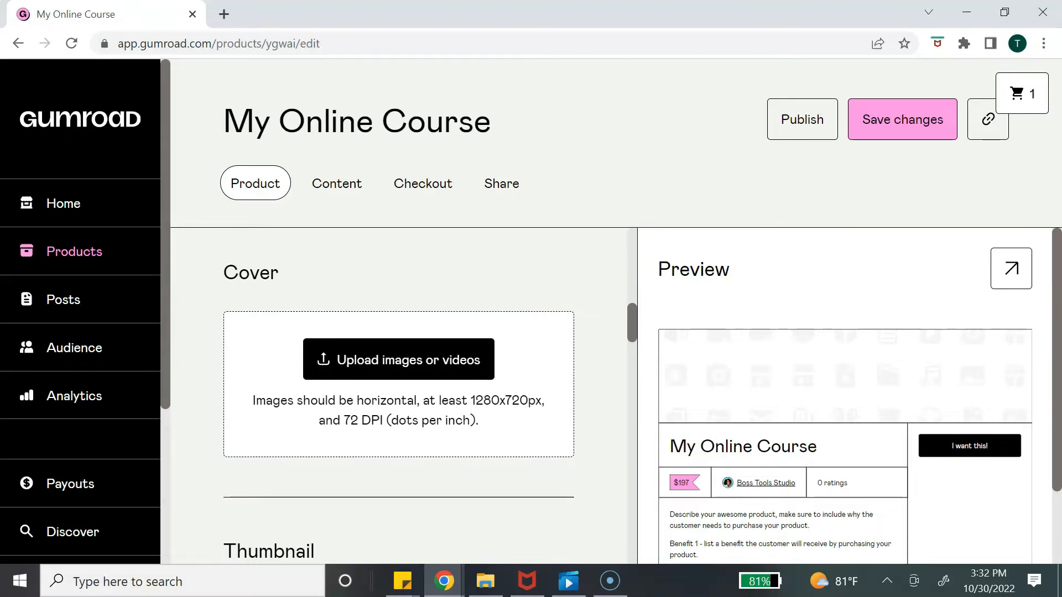
left_click(95, 14)
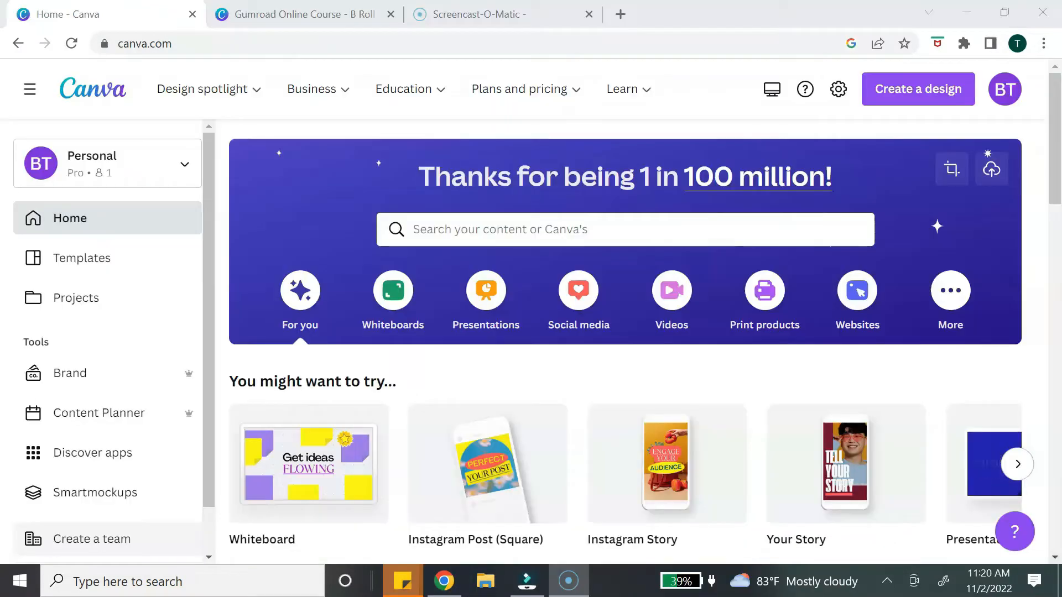
left_click(917, 89)
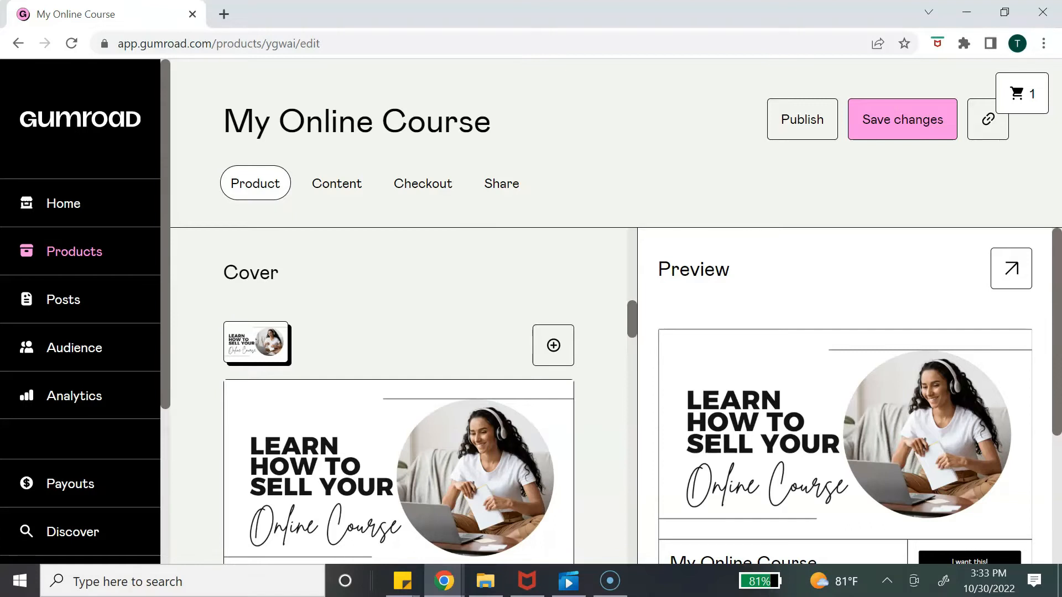
Begin uploading a square thumbnail from the computer's files
scroll("down", 3)
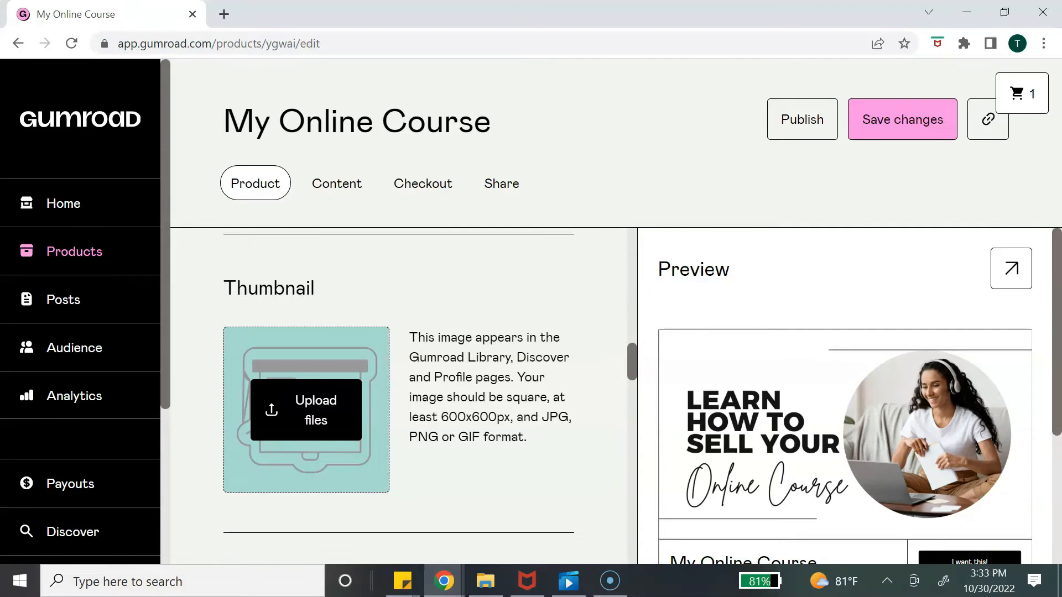
left_click(305, 409)
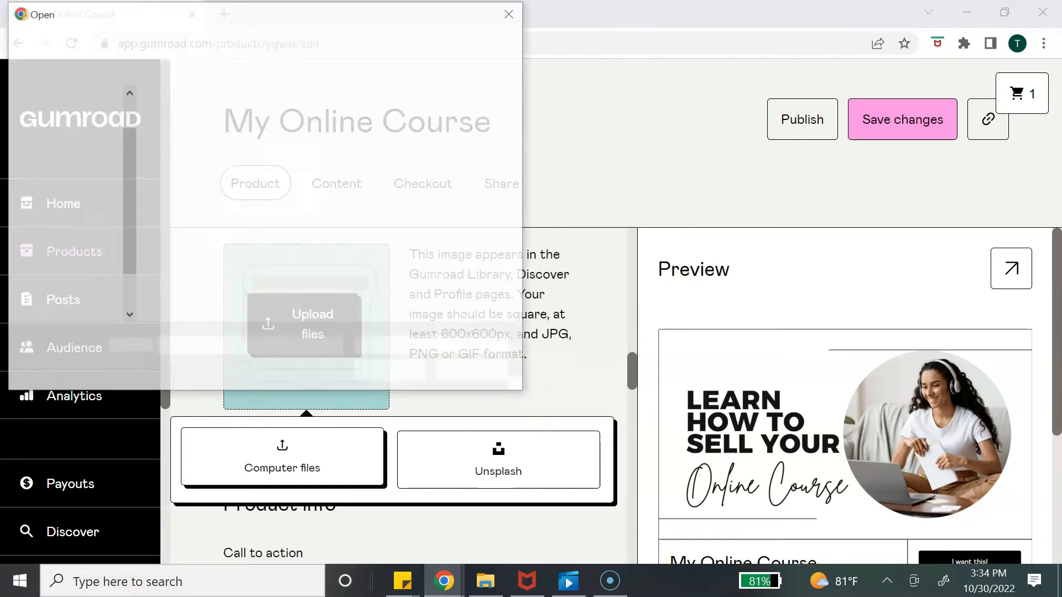
left_click(282, 468)
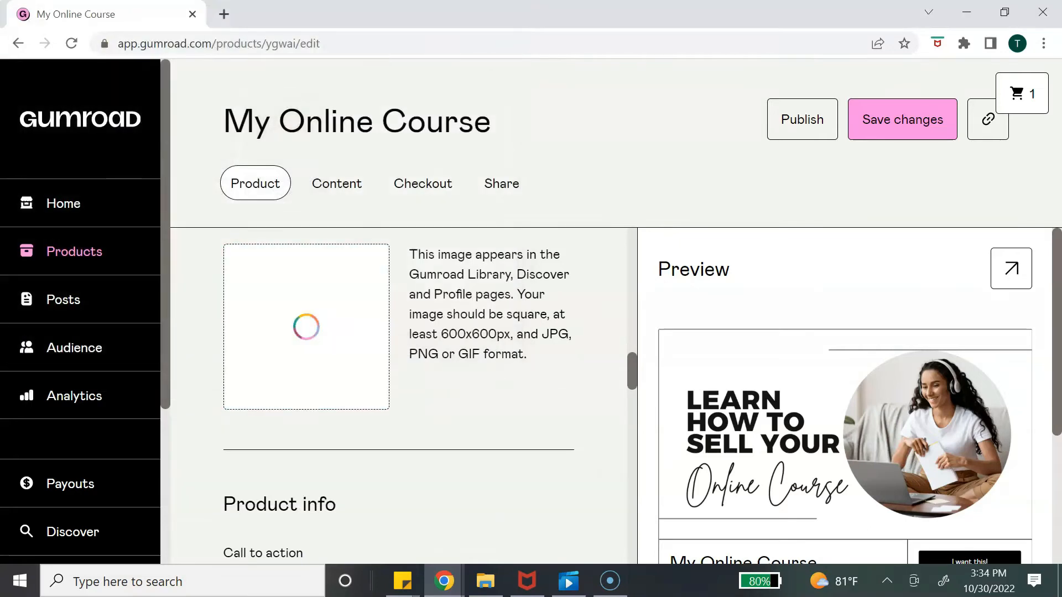
Fill the Summary field with '5 Modules & 35 page workbook'
scroll("down", 3)
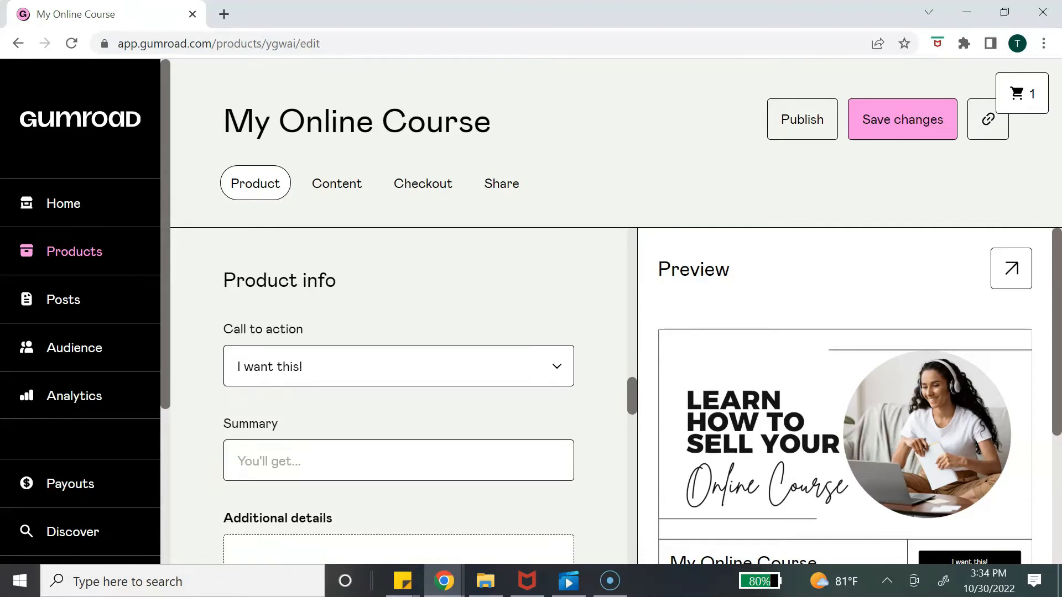
left_click(399, 366)
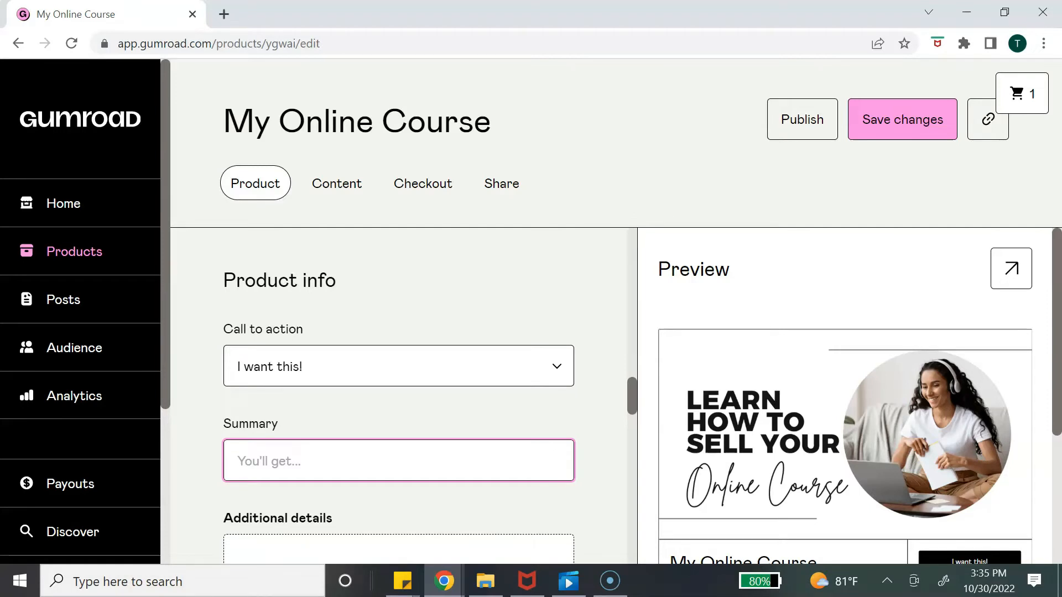
left_click(399, 460)
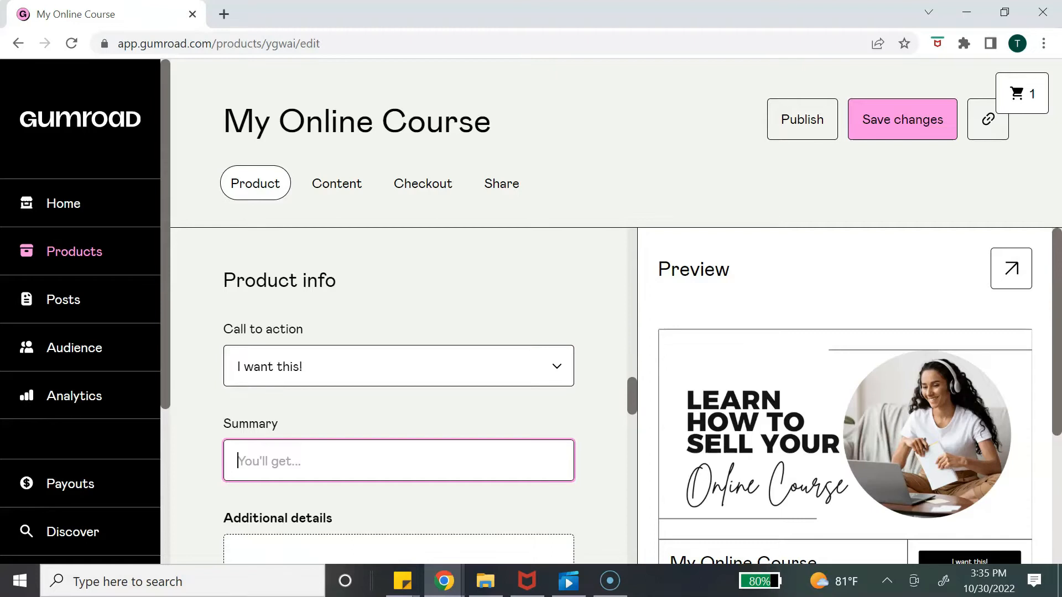
type("5 Modules & 35 pa")
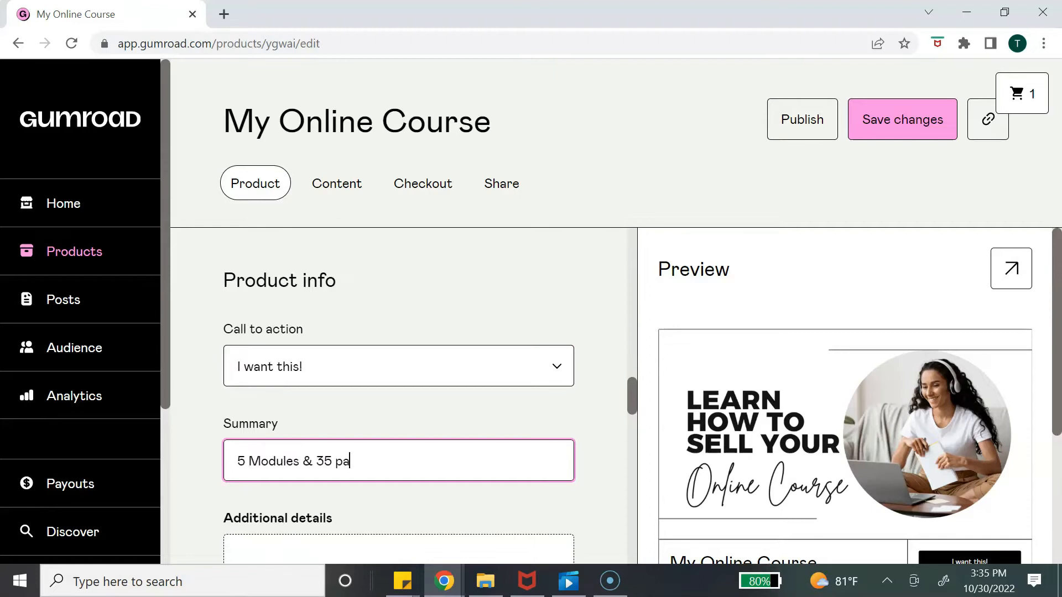
type("ge workbook")
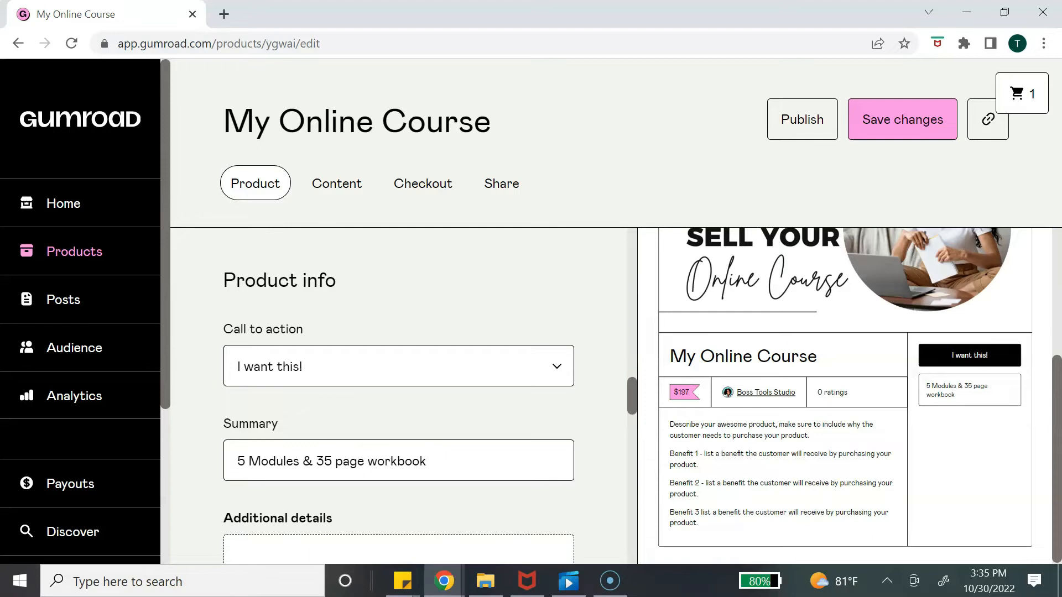
scroll("down", 3)
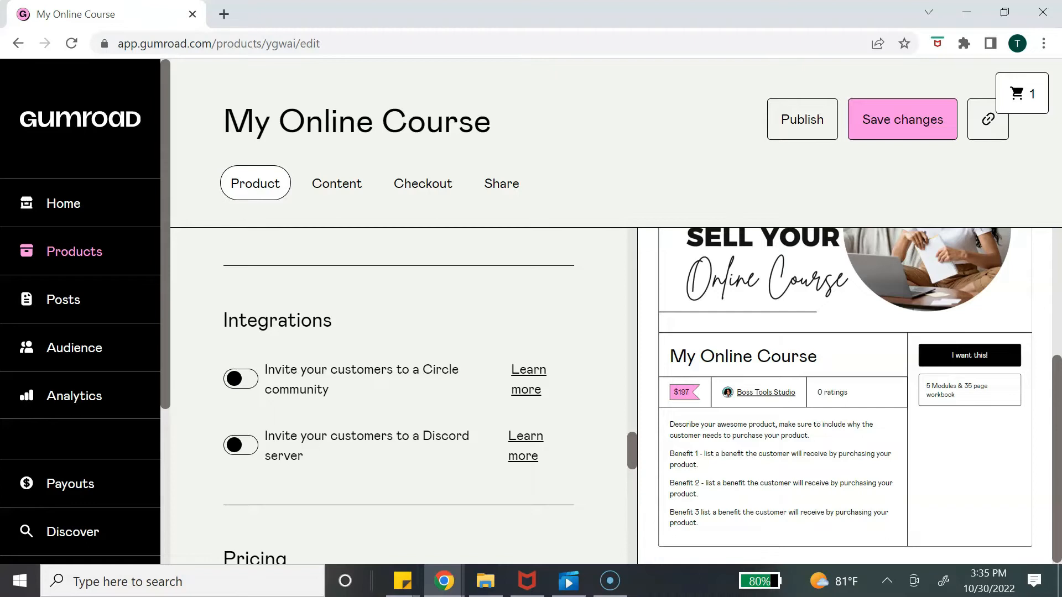
scroll("down", 3)
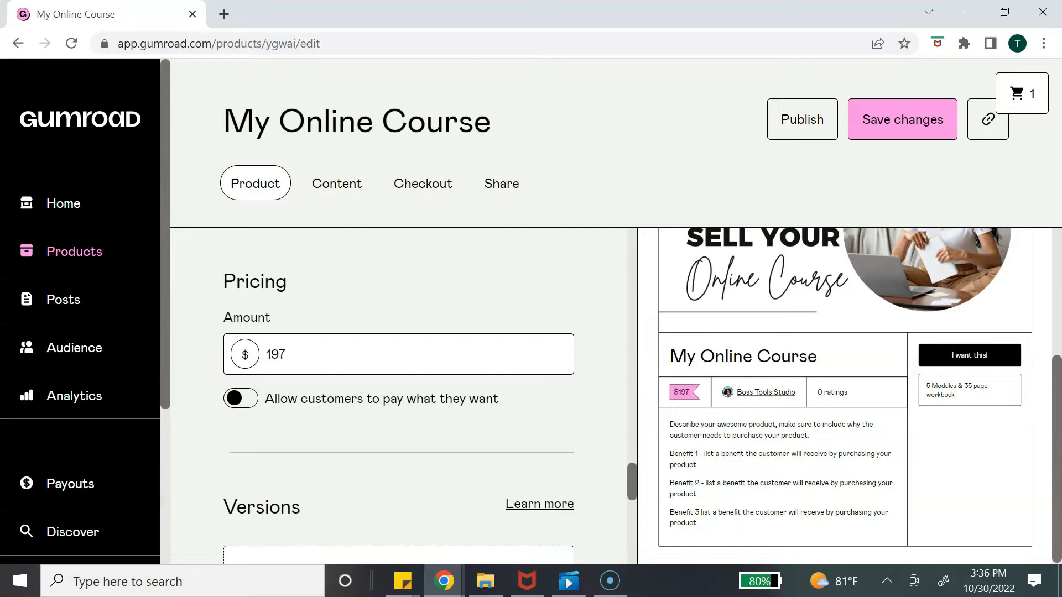
scroll("down", 3)
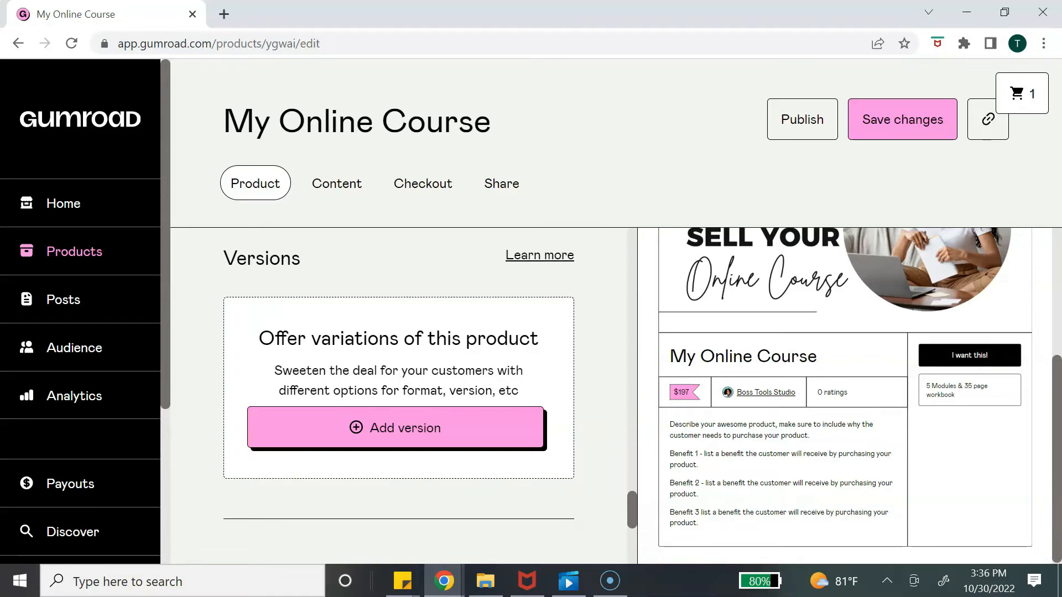
Add a 'Bonus Content' version with 2 extra videos for an additional $100
left_click(398, 427)
type("2 extra videos of bonus content")
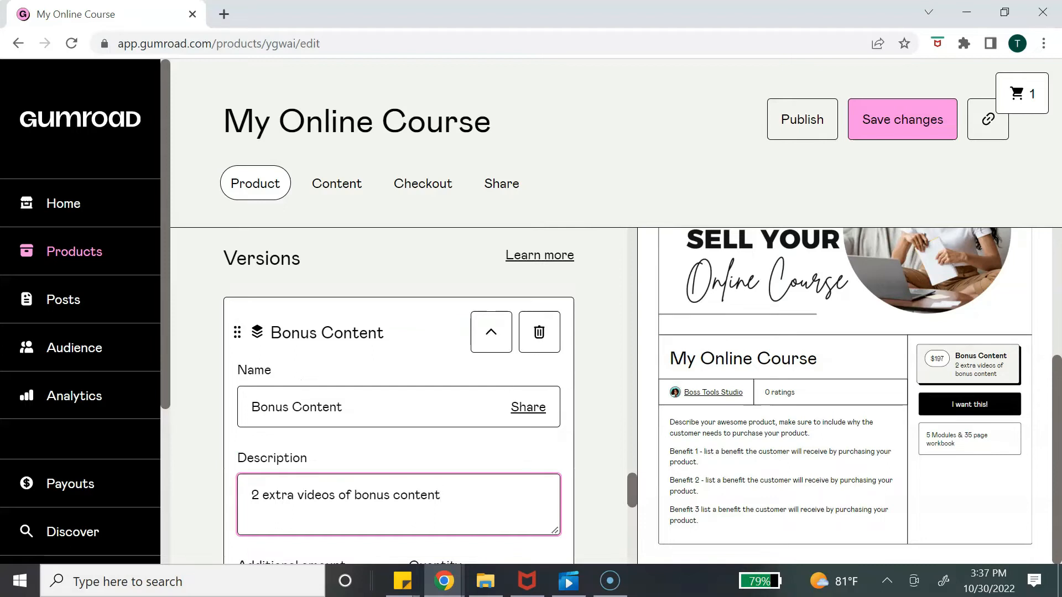
scroll("down", 3)
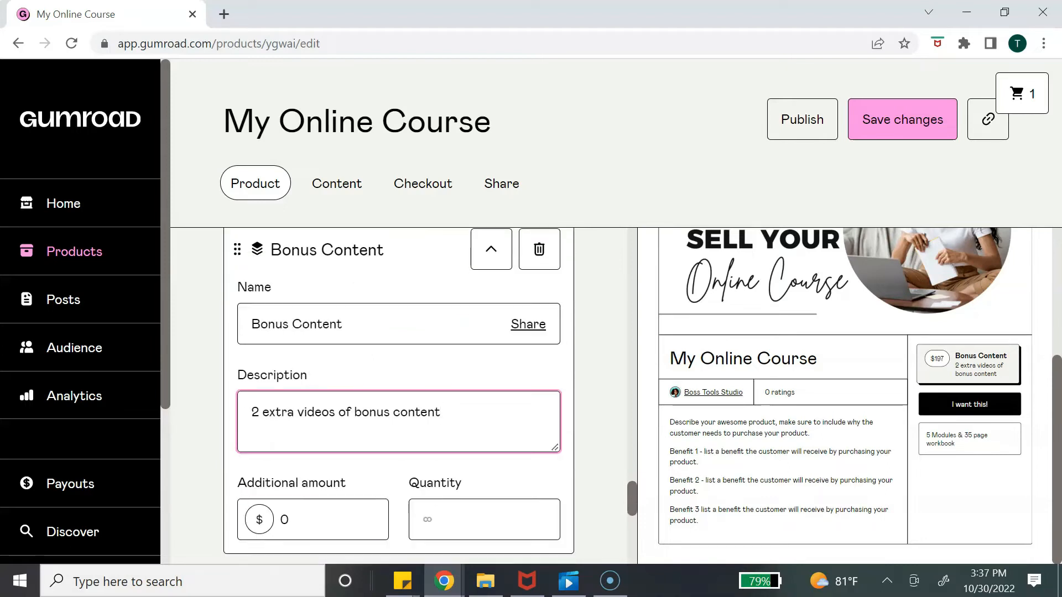
left_click(313, 520)
type("100")
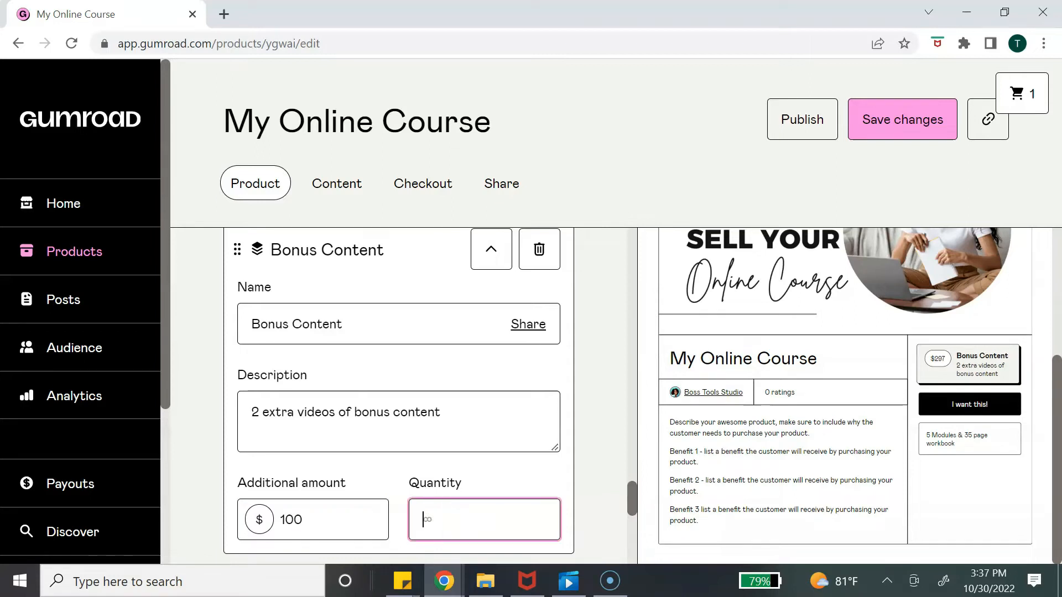
scroll("down", 3)
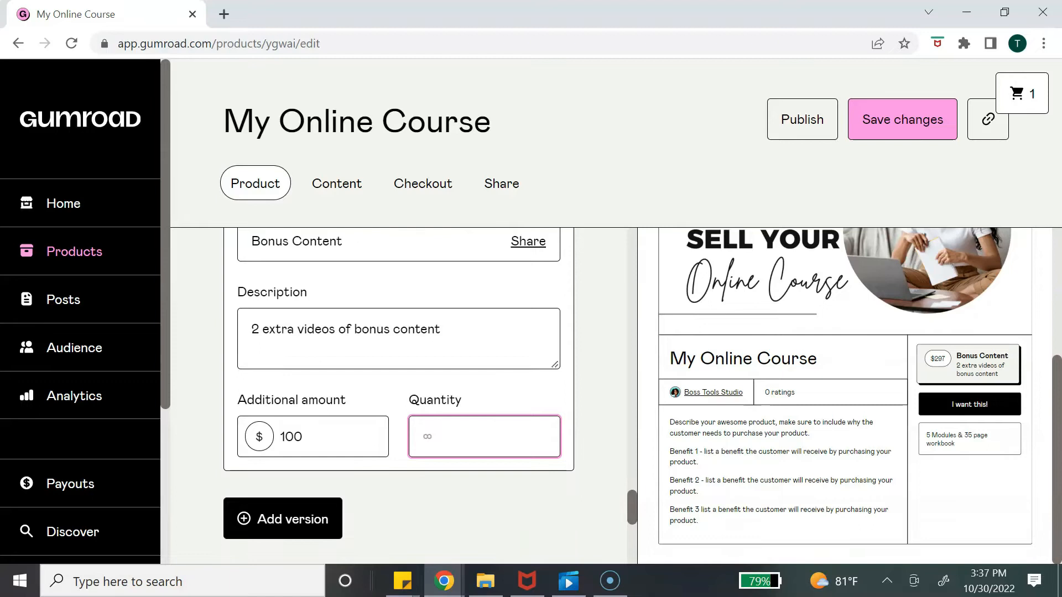
scroll("down", 3)
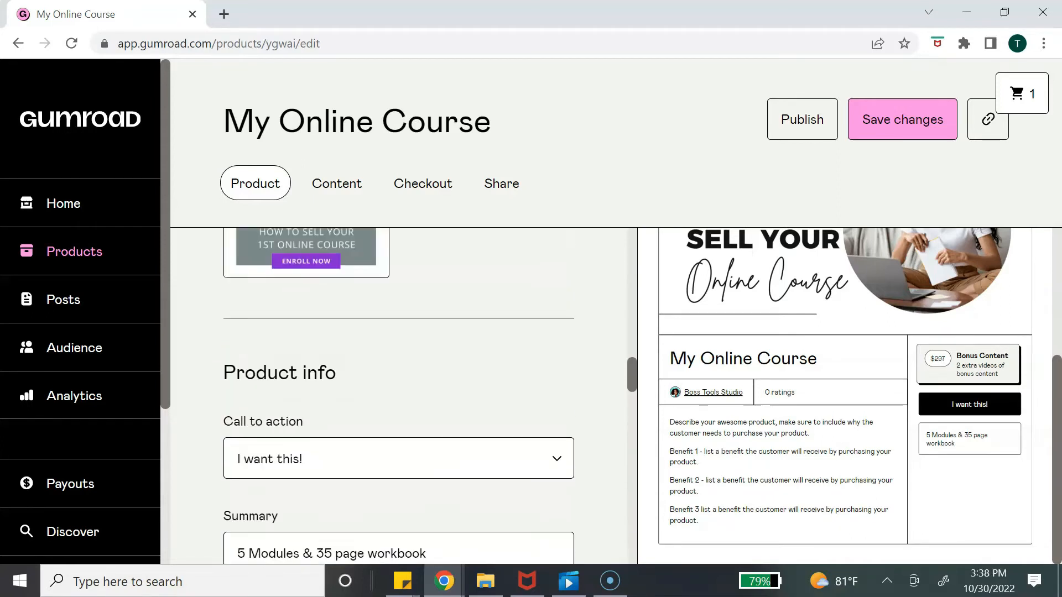
Save the product changes
scroll("up", 3)
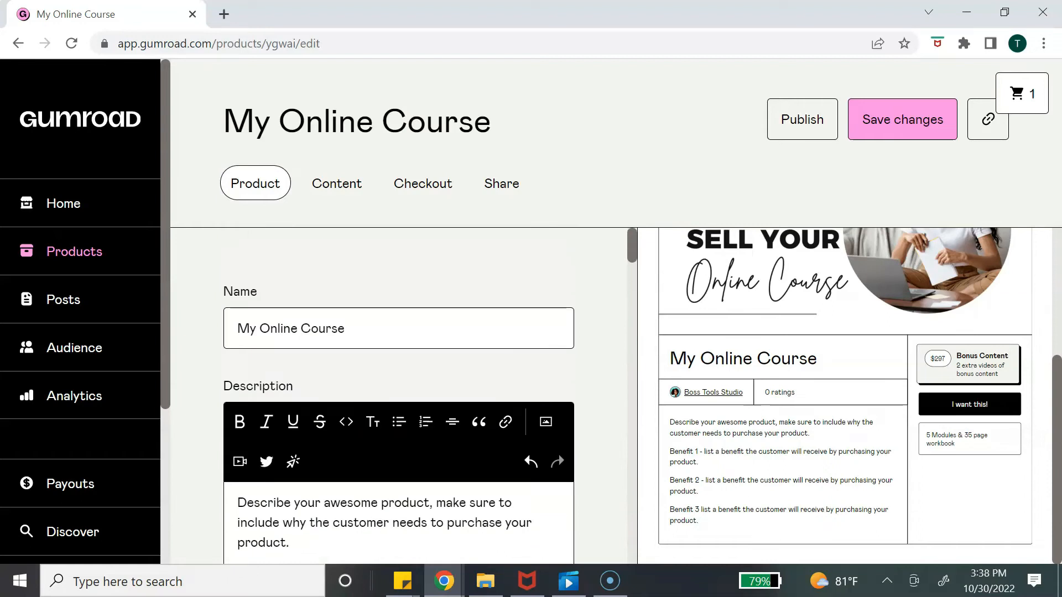
left_click(902, 119)
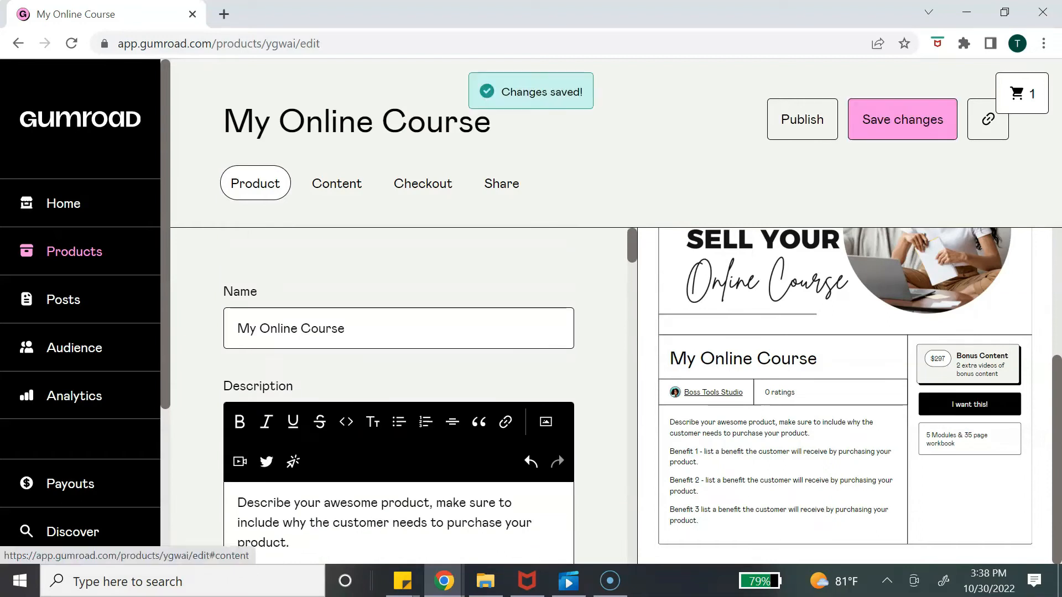
In Content with the beta editor off, upload the Online Course MP4 and PDF from the computer
left_click(336, 182)
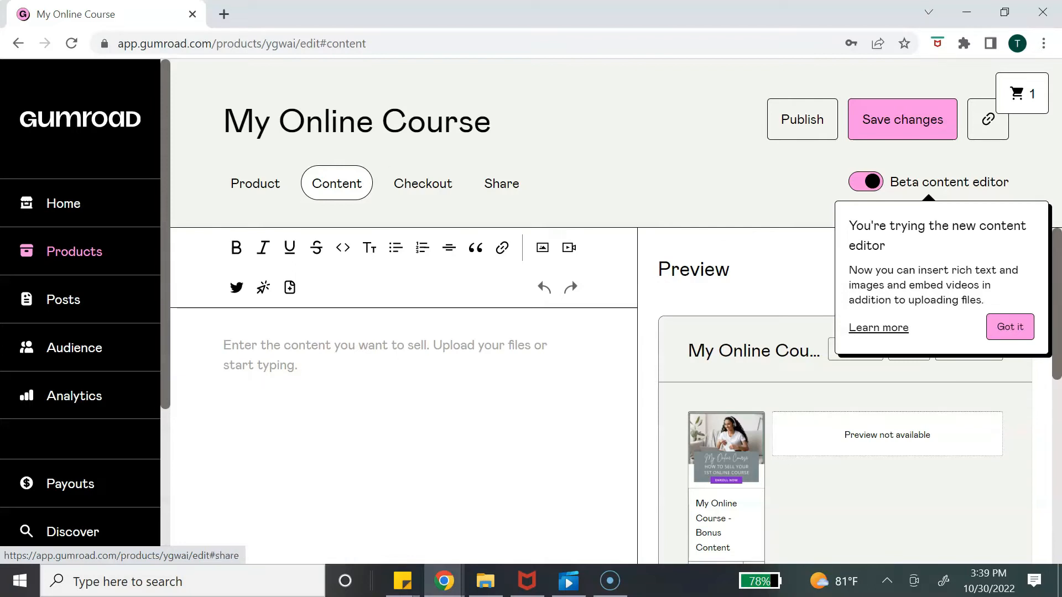
left_click(865, 181)
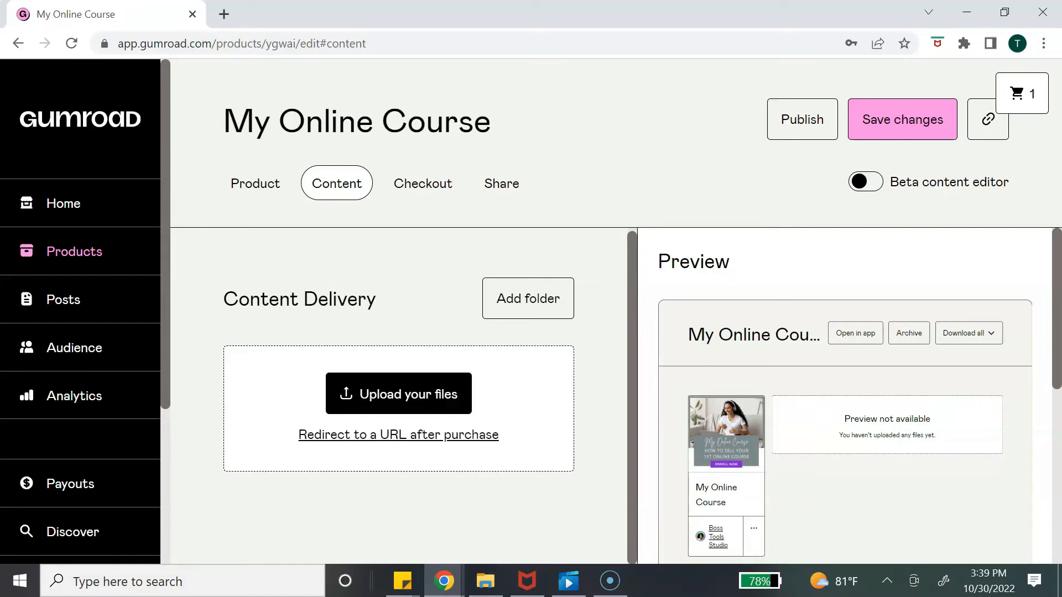
left_click(399, 393)
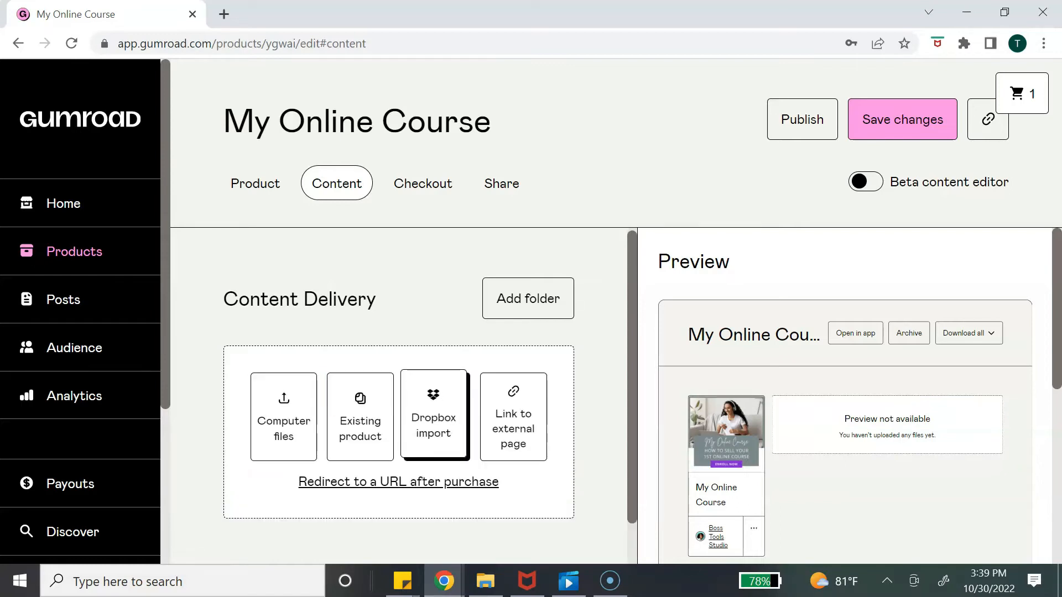
left_click(282, 417)
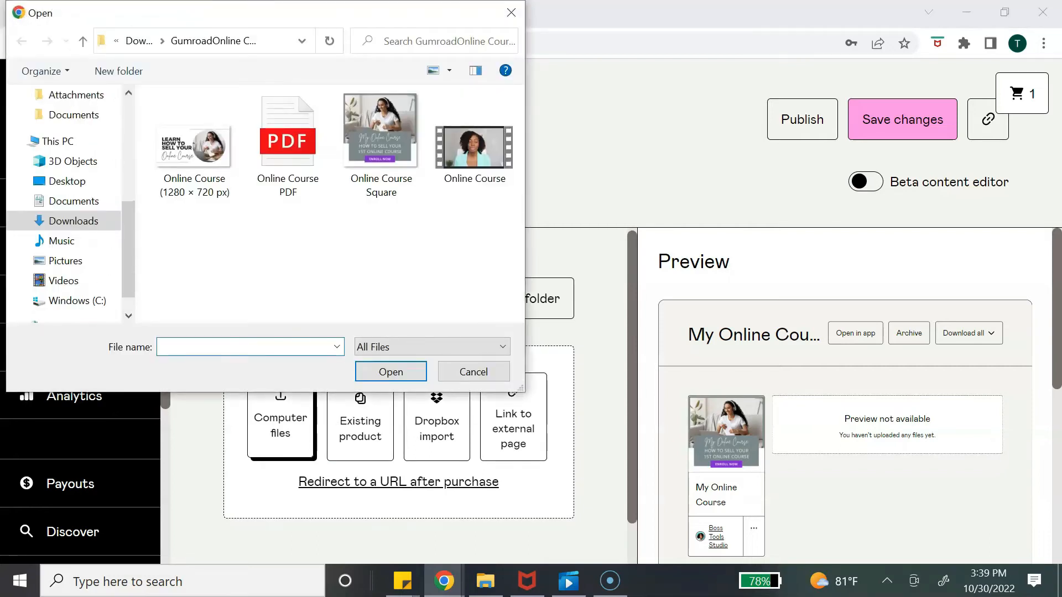
left_click(390, 372)
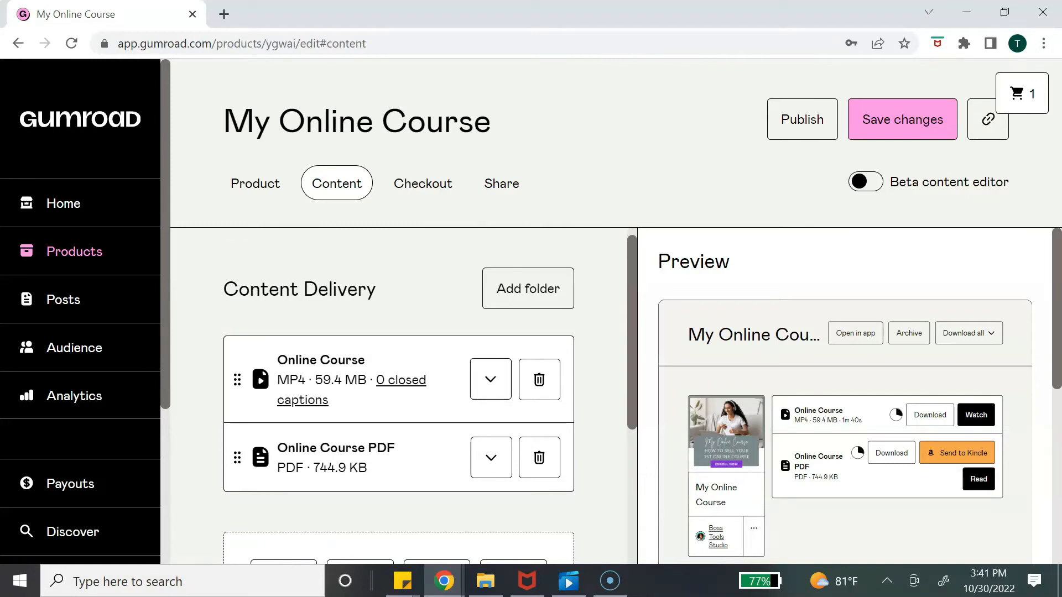
Rename the uploaded video to 'Module 1' and enable Disable file downloads (stream only)
left_click(490, 378)
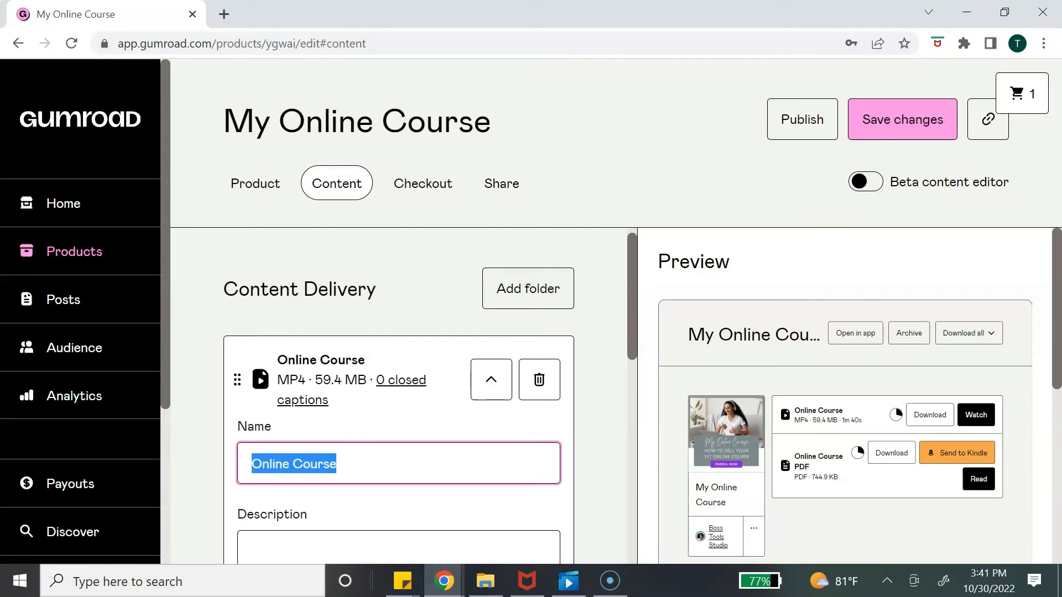
type("Module")
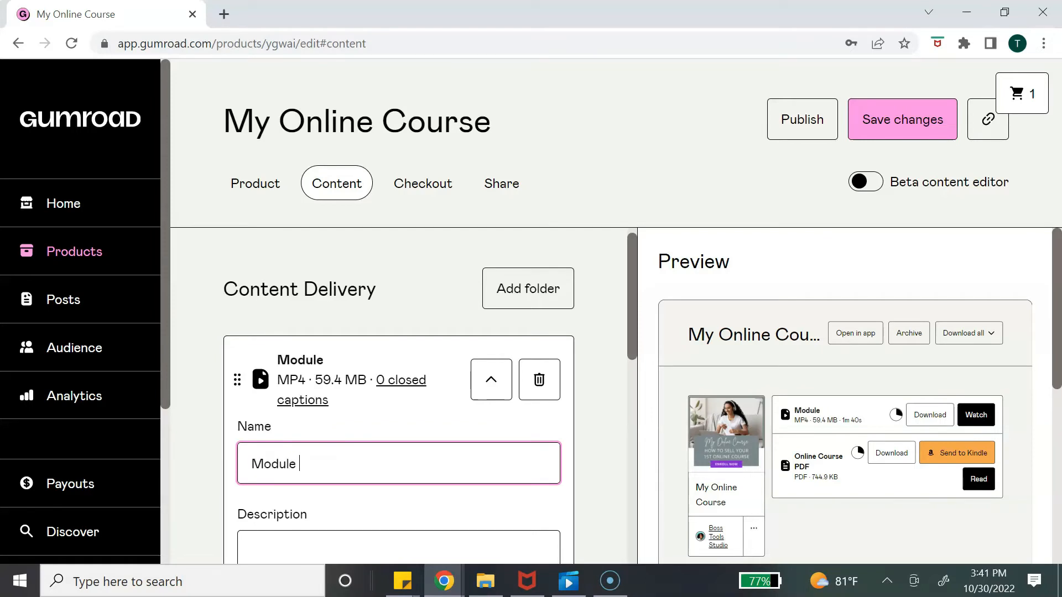
type("1")
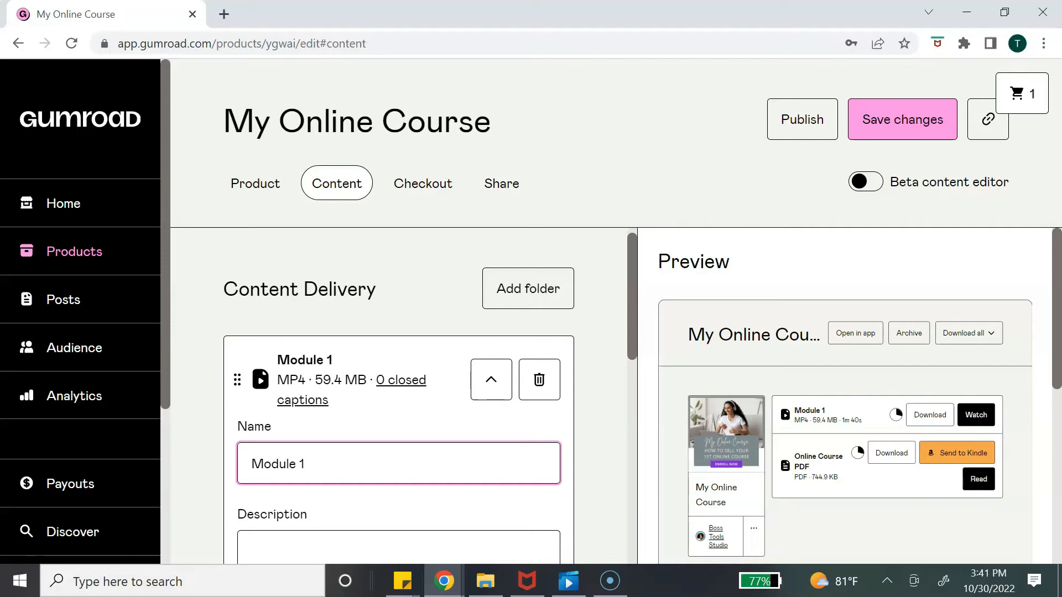
scroll("down", 3)
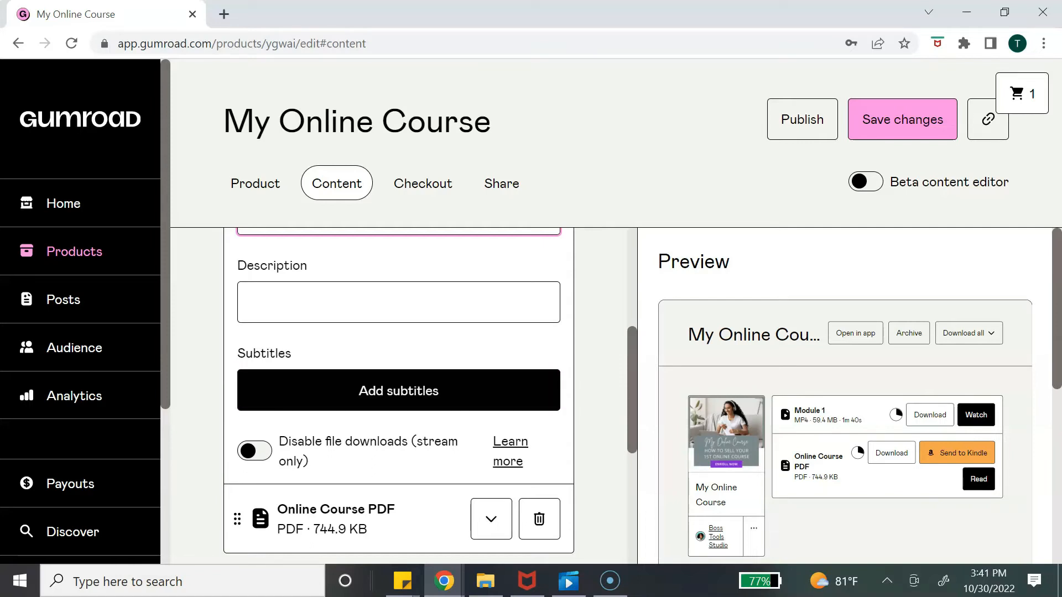
left_click(253, 452)
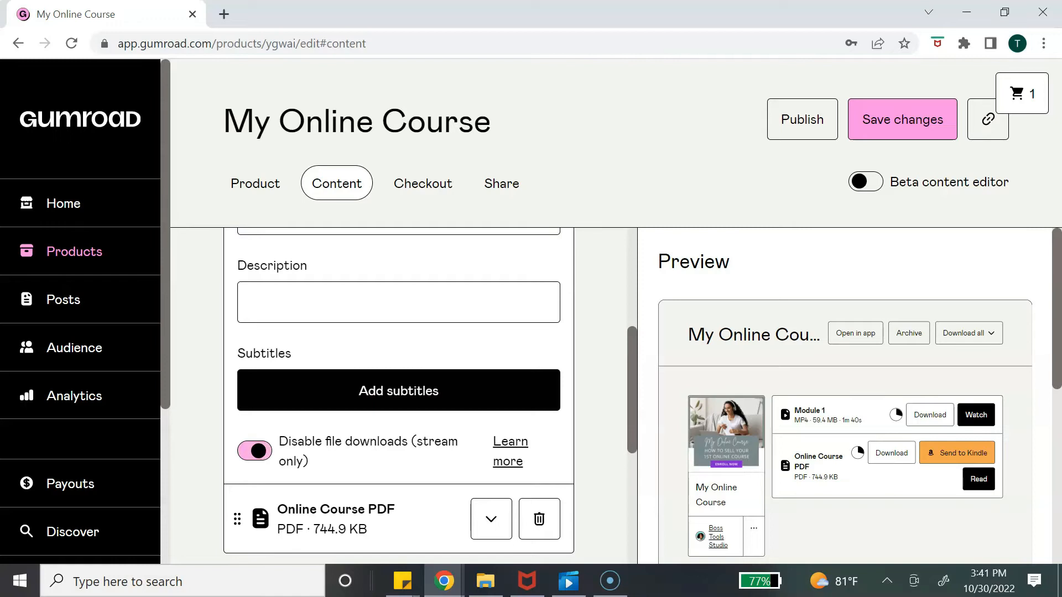
left_click(253, 451)
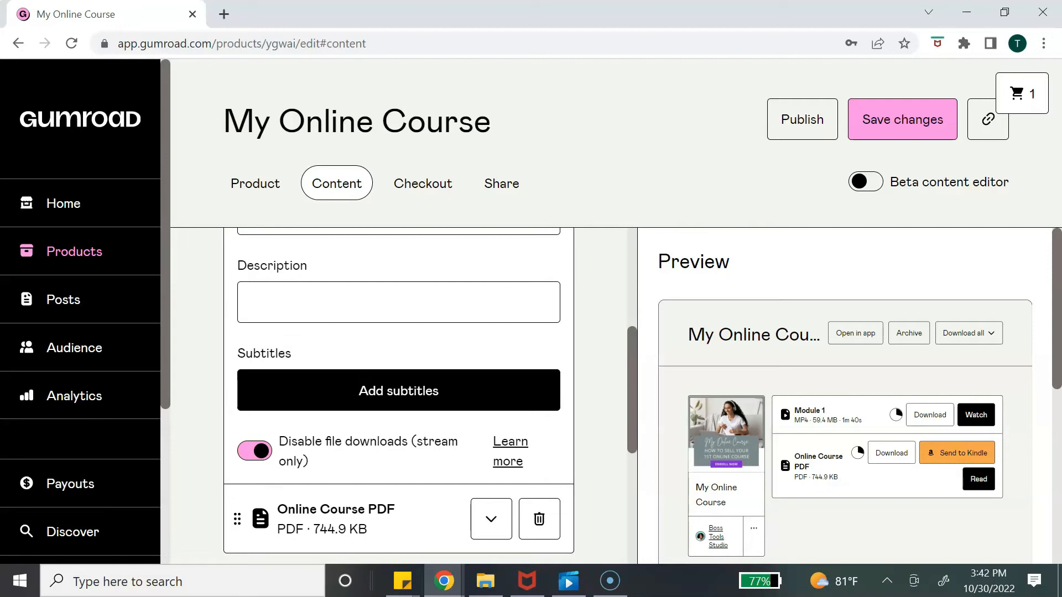
scroll("down", 3)
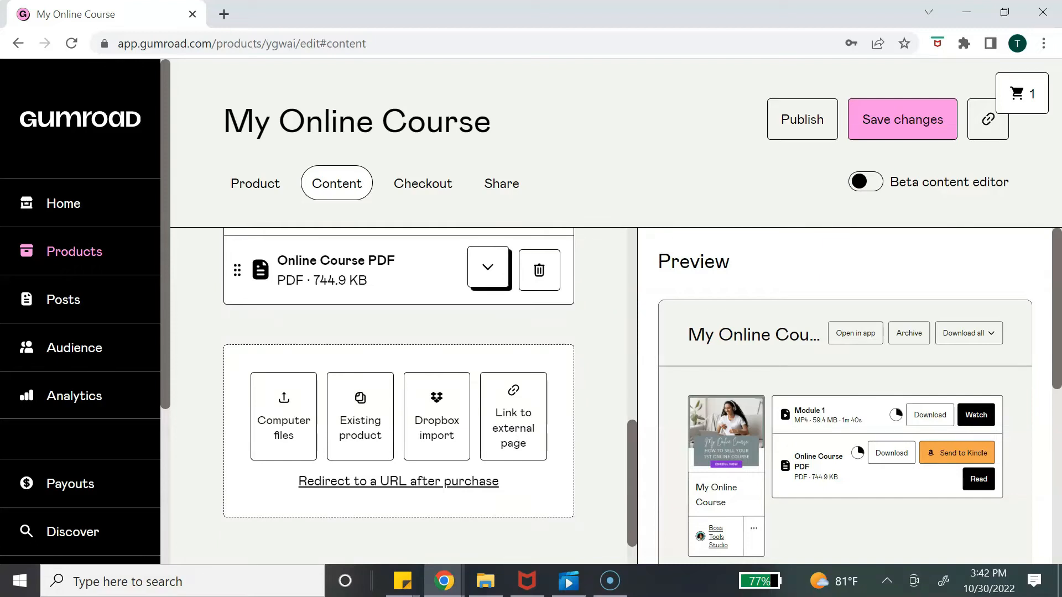
Review the Online Course PDF's file details
left_click(487, 268)
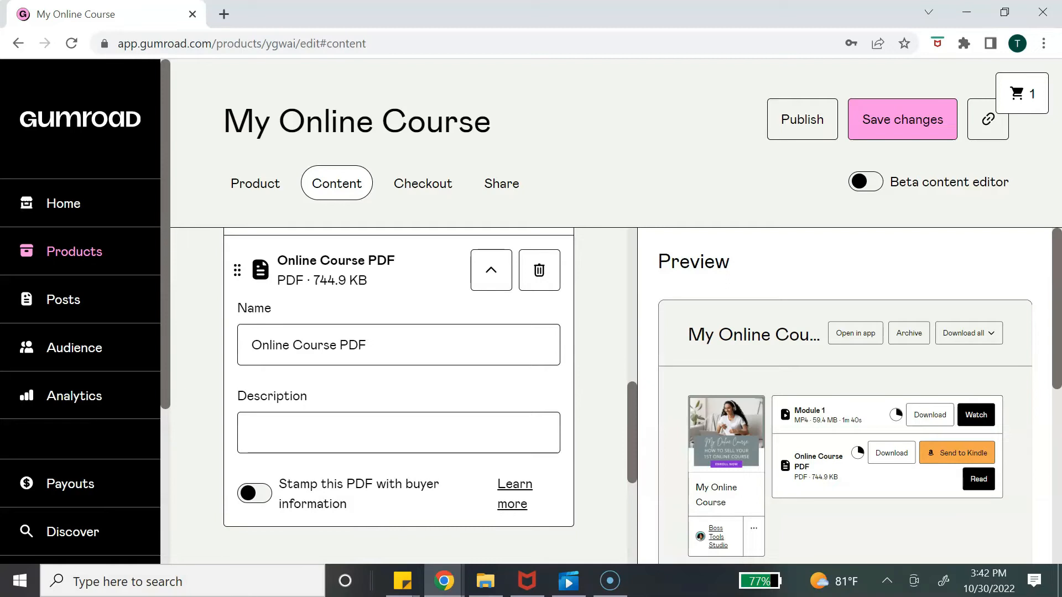
scroll("down", 3)
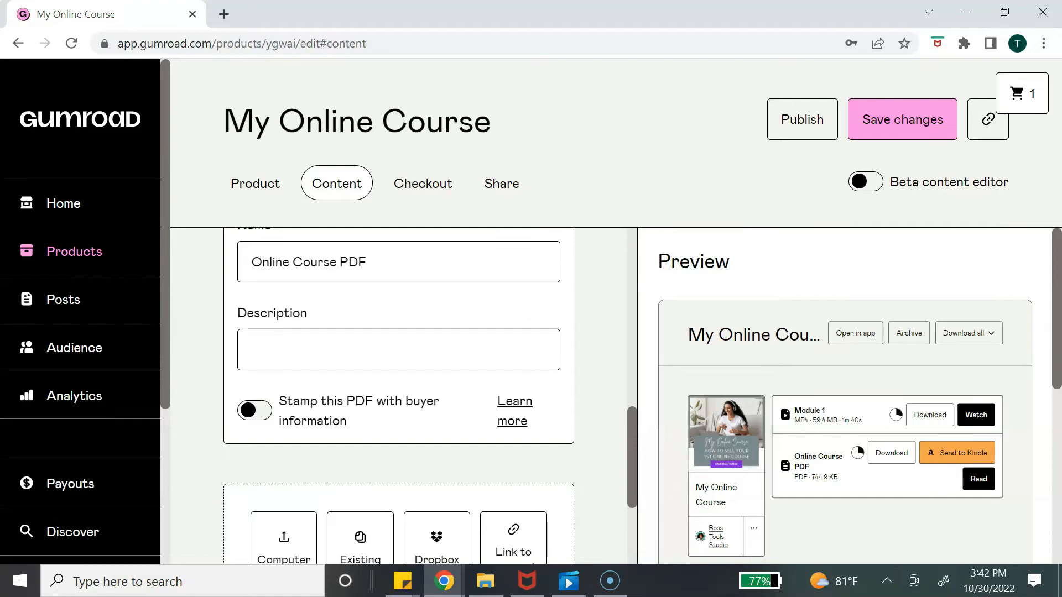
left_click(254, 410)
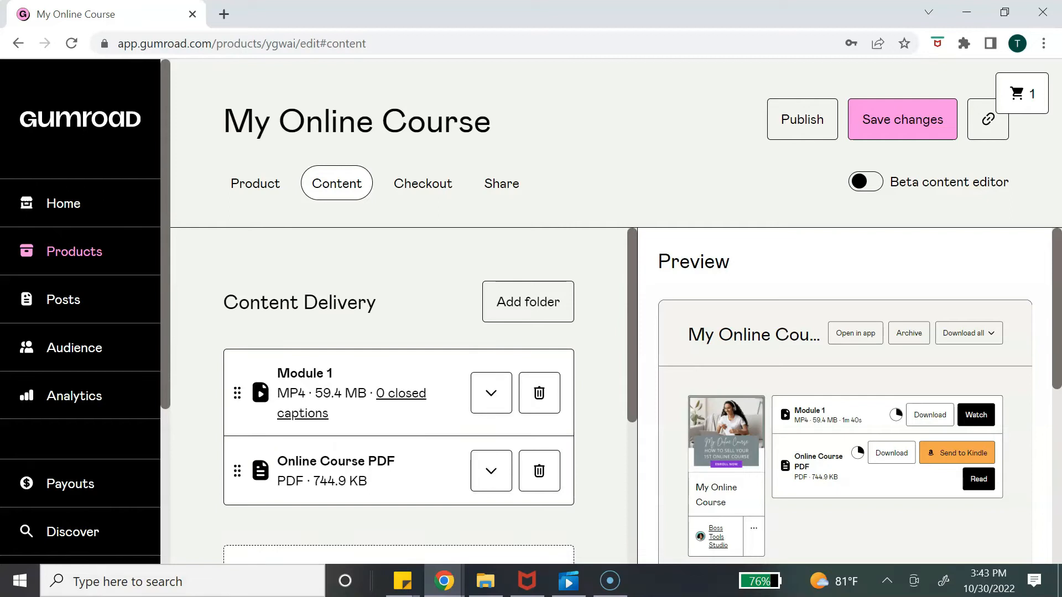
Open and cancel Add folder, then save the course content changes
left_click(526, 301)
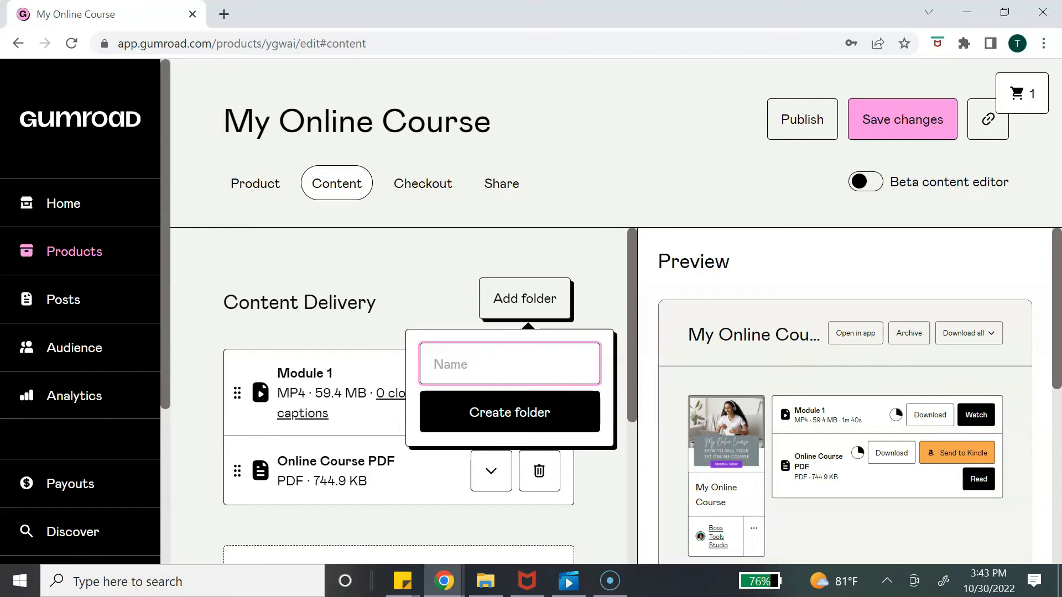
left_click(509, 364)
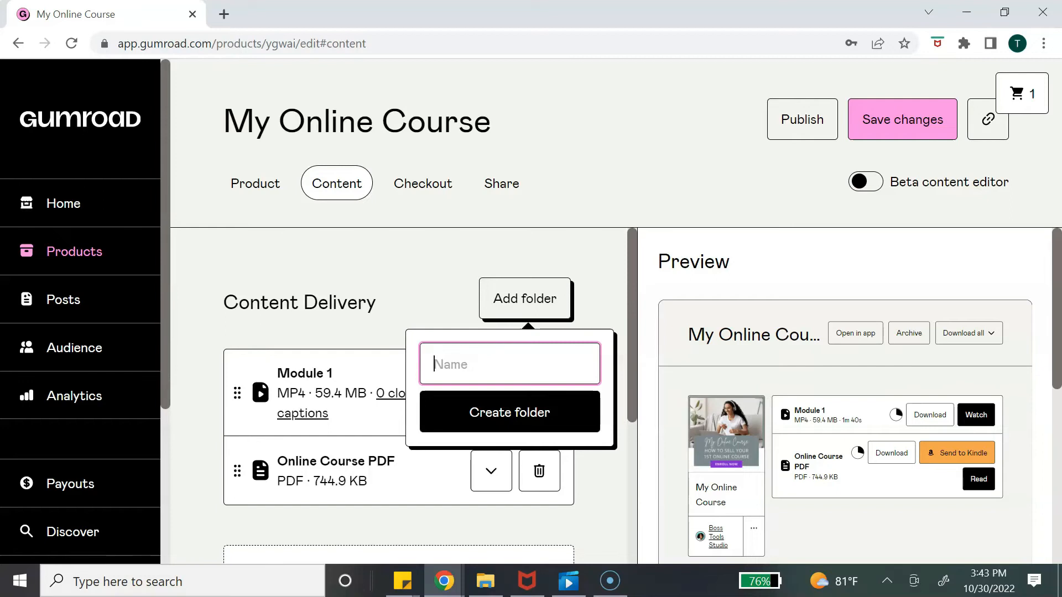
left_click(527, 299)
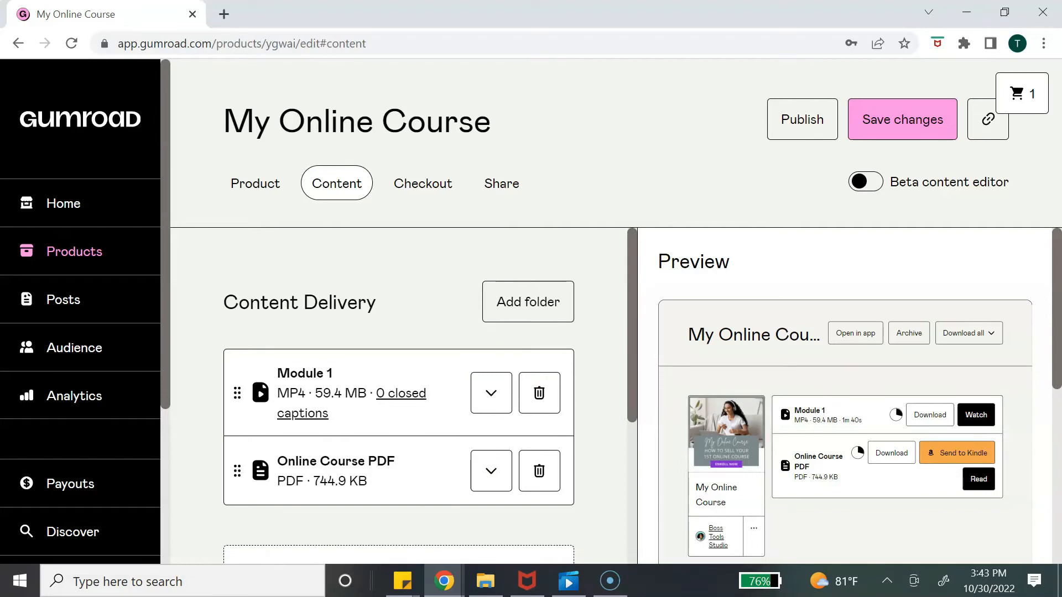
left_click(901, 118)
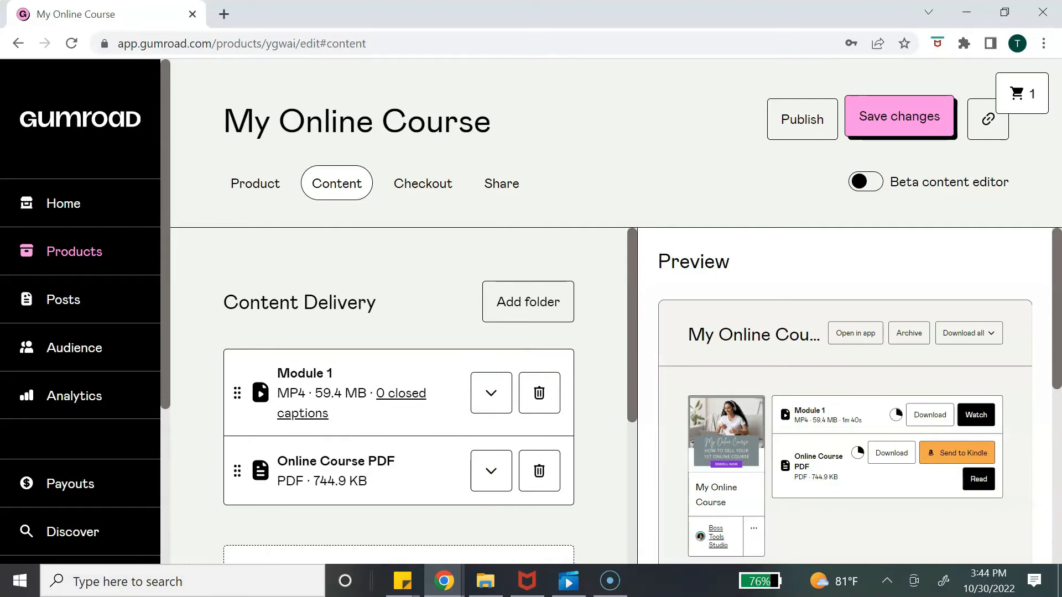
left_click(899, 116)
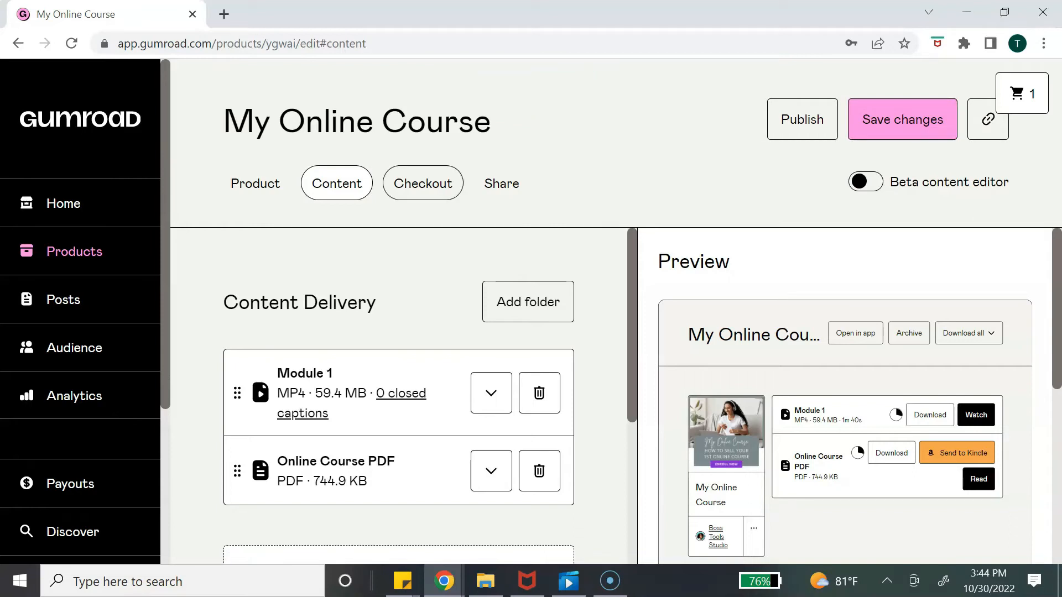
Review the Checkout settings: Discount codes, Payment form and Receipt options
left_click(423, 183)
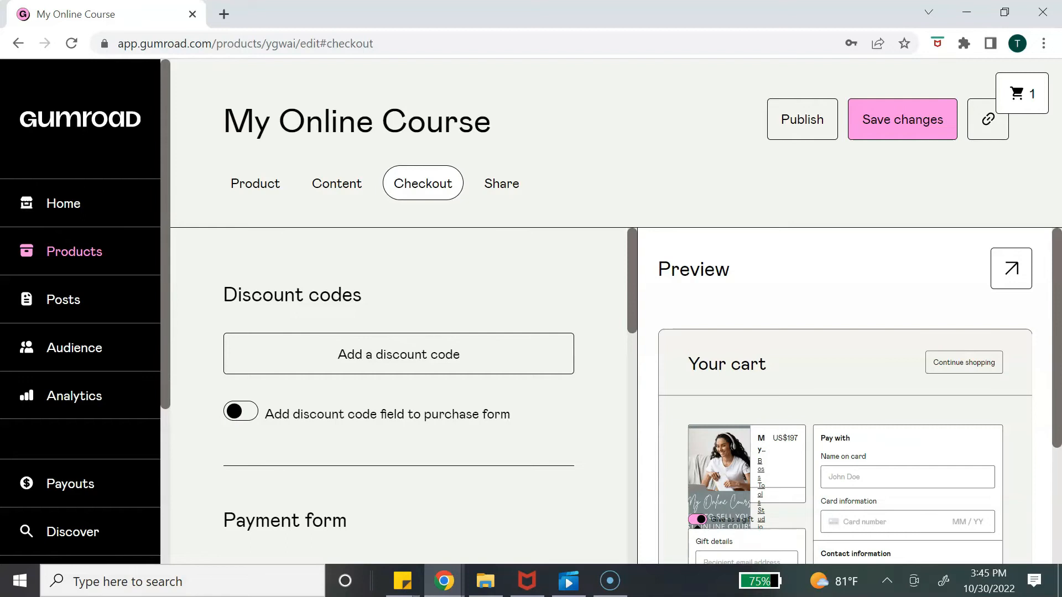
scroll("down", 3)
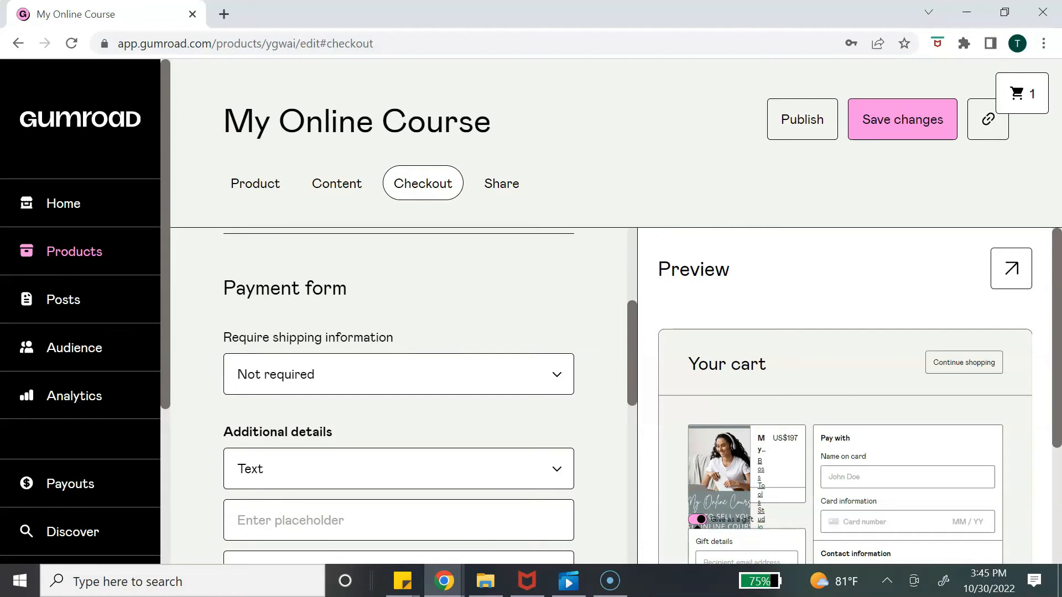
scroll("down", 3)
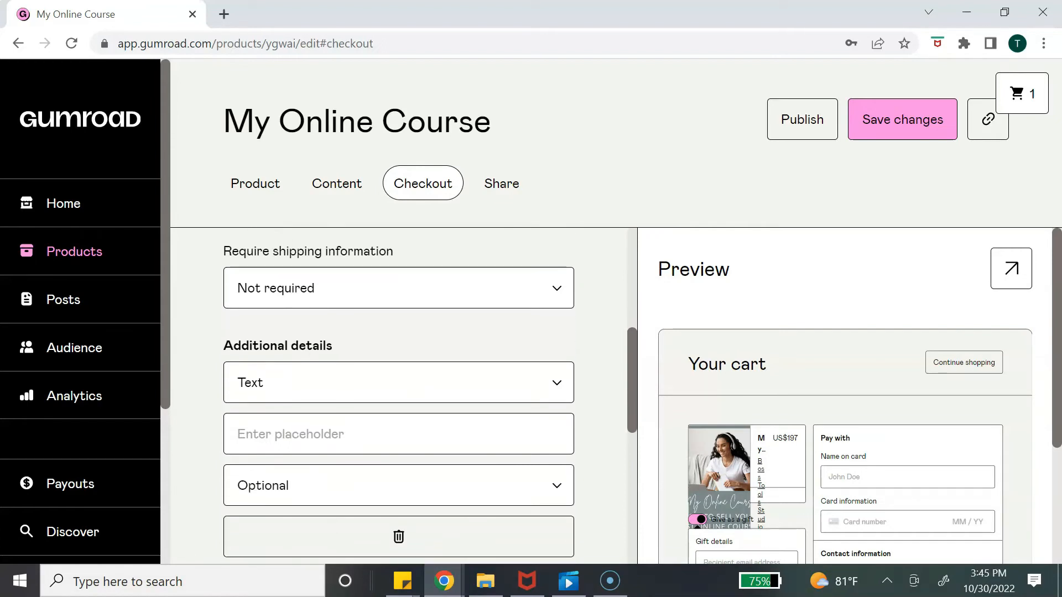
scroll("down", 3)
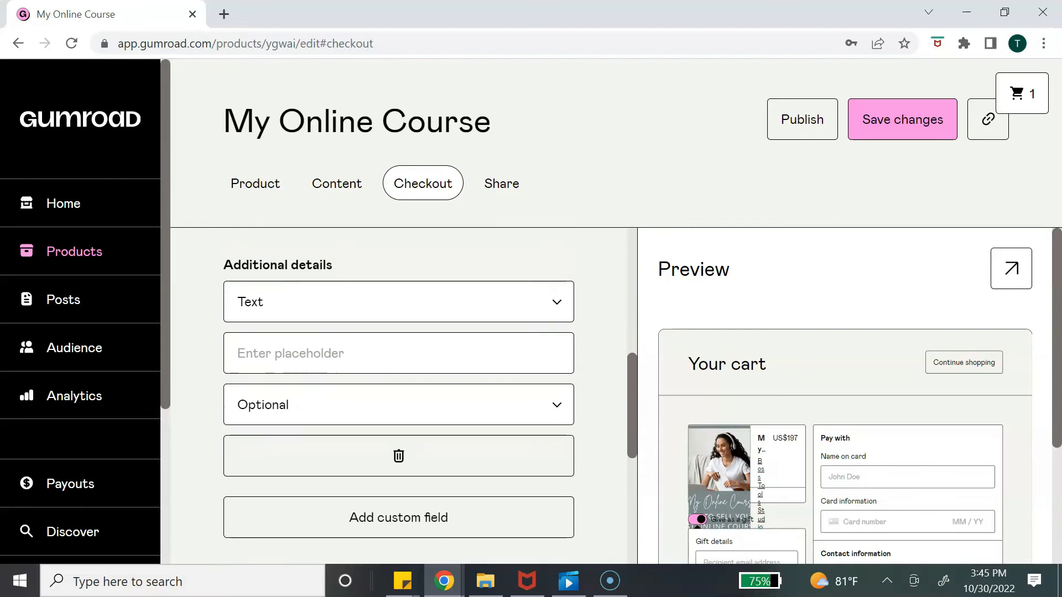
scroll("down", 3)
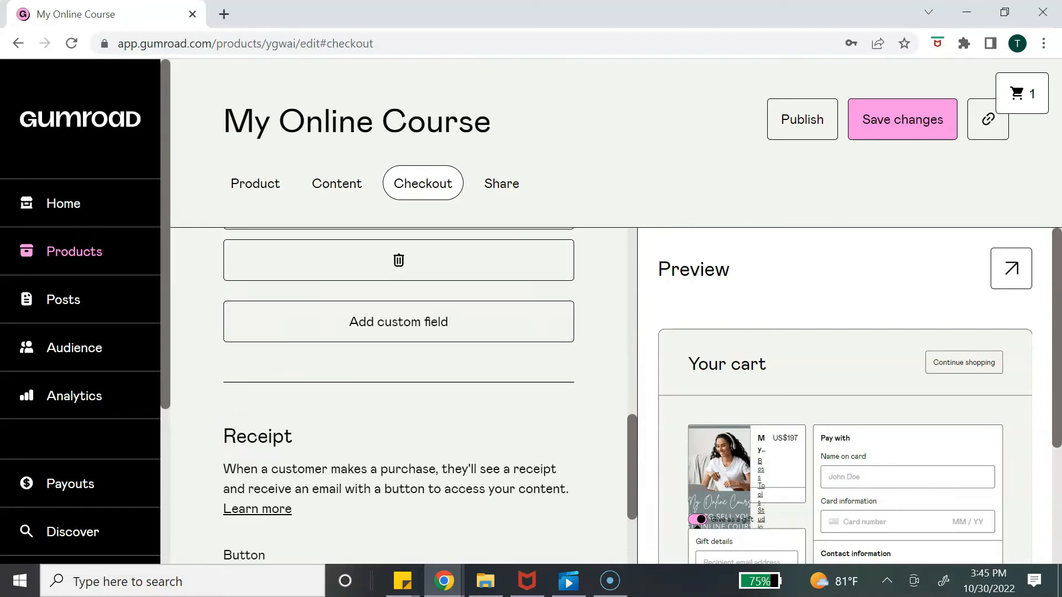
scroll("down", 3)
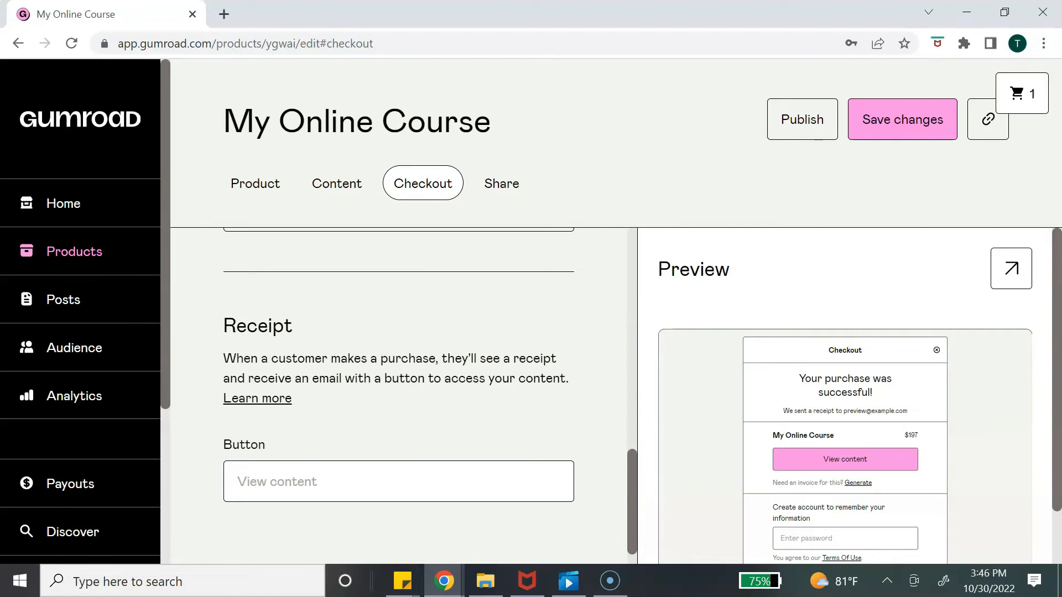
Start the receipt button text with 'Acc' and publish the course
left_click(399, 481)
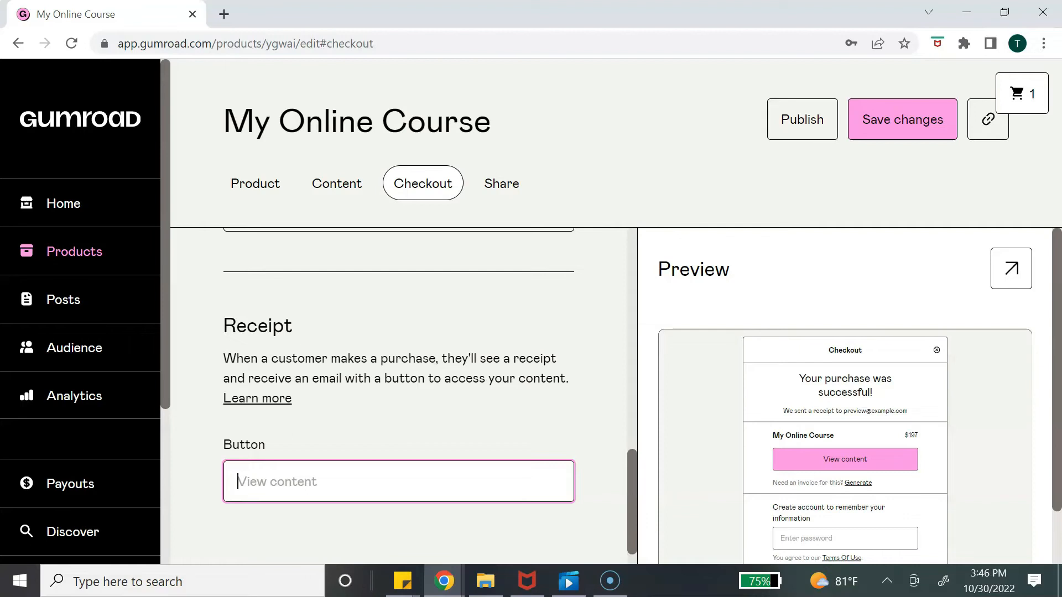
type("Acc")
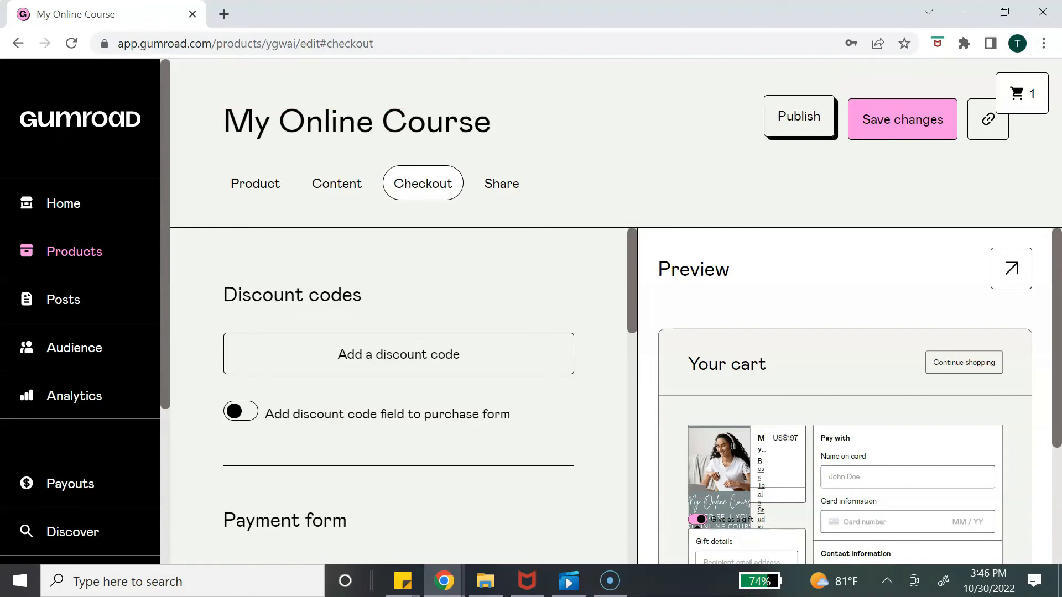
left_click(799, 116)
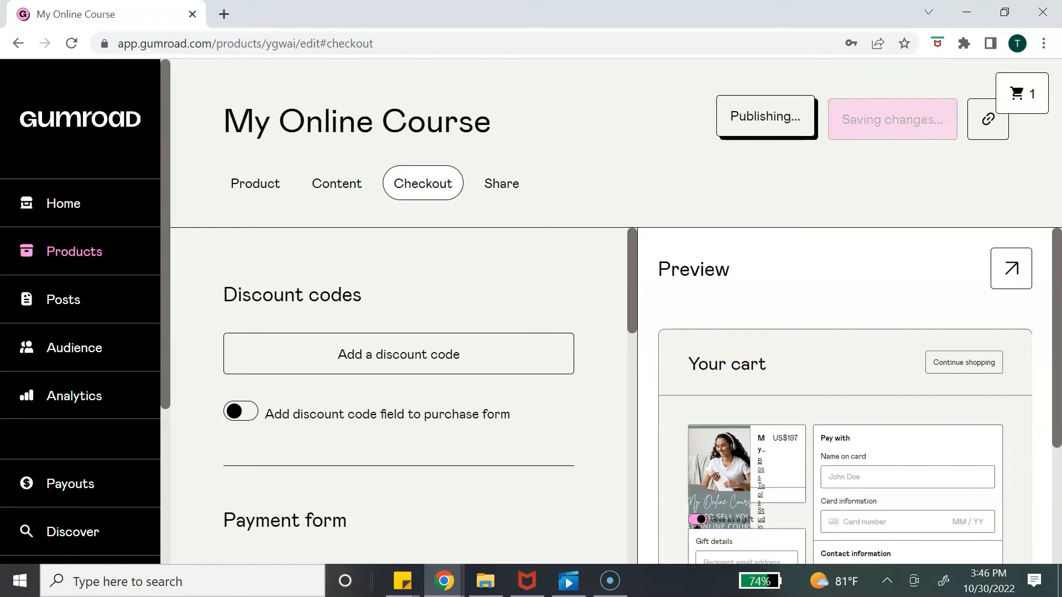
left_click(500, 182)
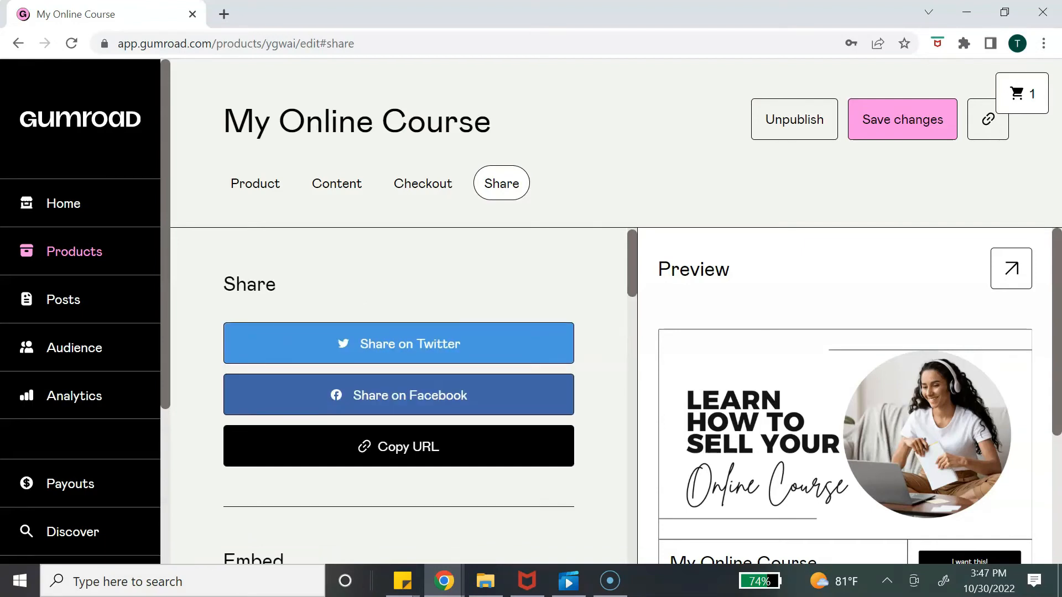
Review the embed code with the full embedded-product style and the Discover category, tag and rating options
scroll("down", 3)
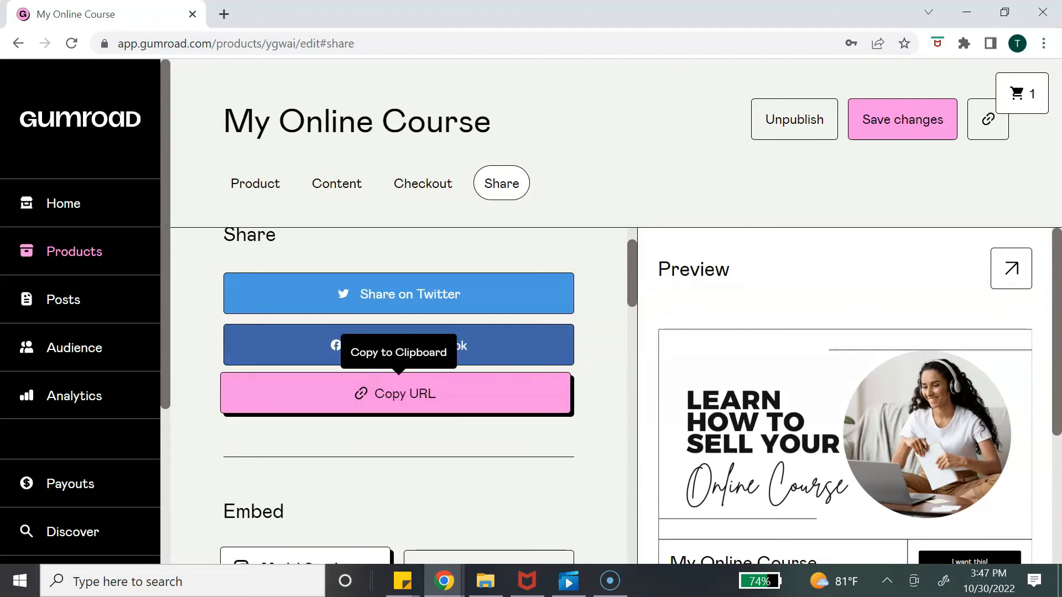
scroll("down", 3)
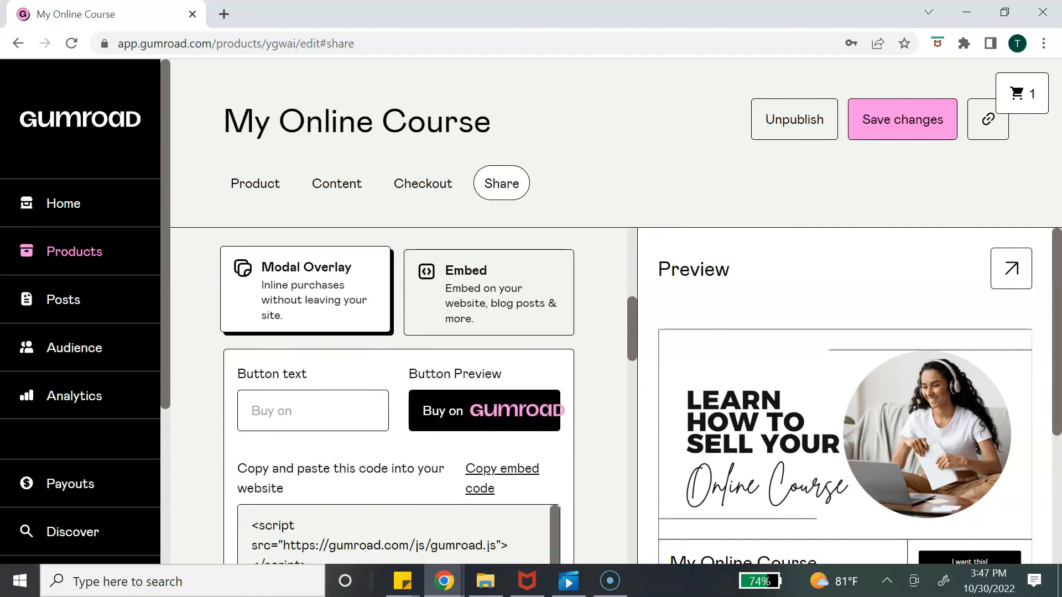
scroll("down", 3)
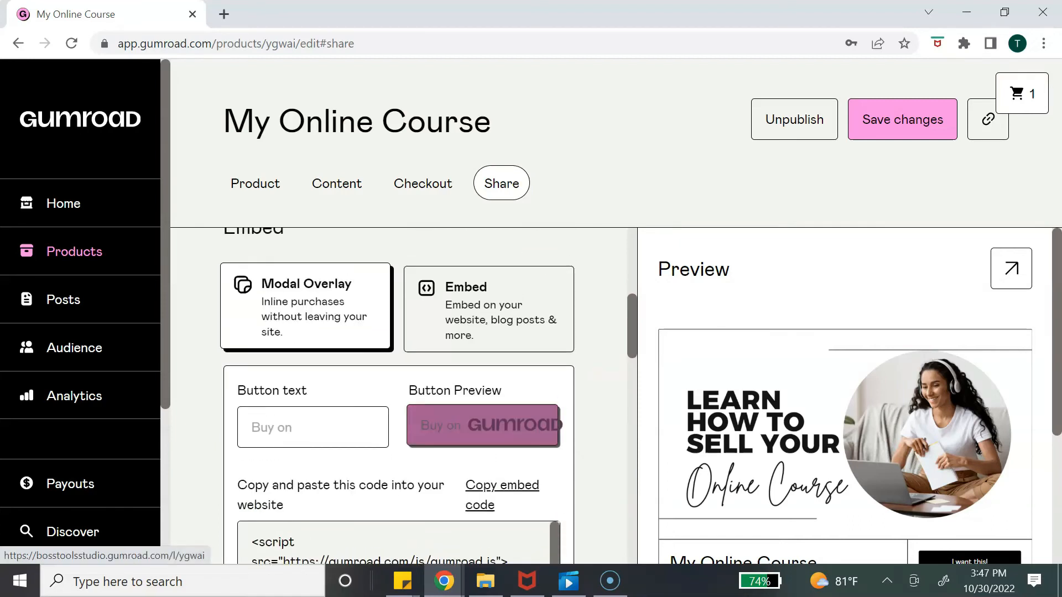
left_click(487, 309)
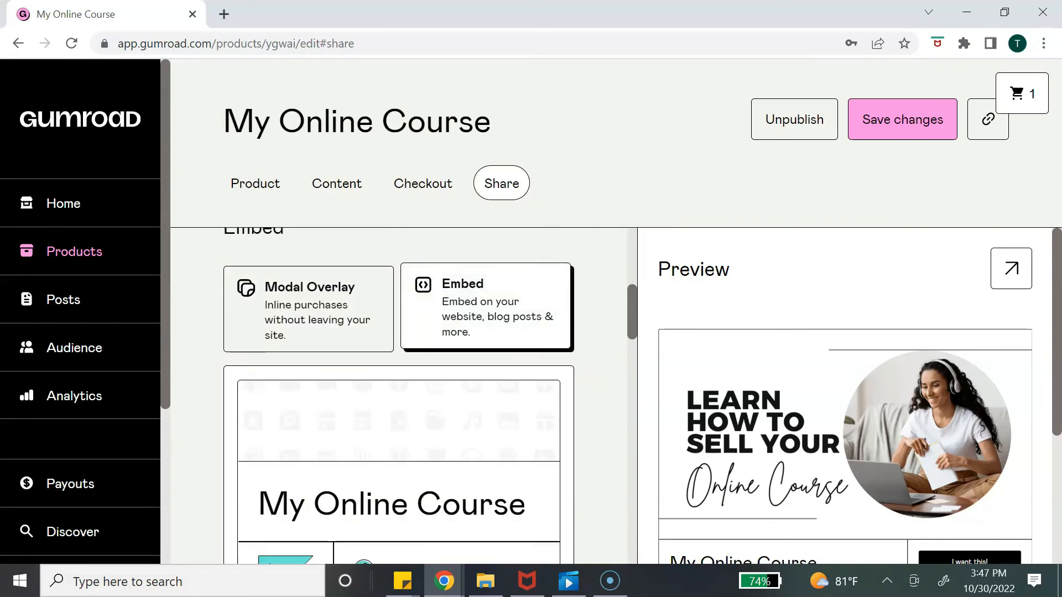
scroll("down", 3)
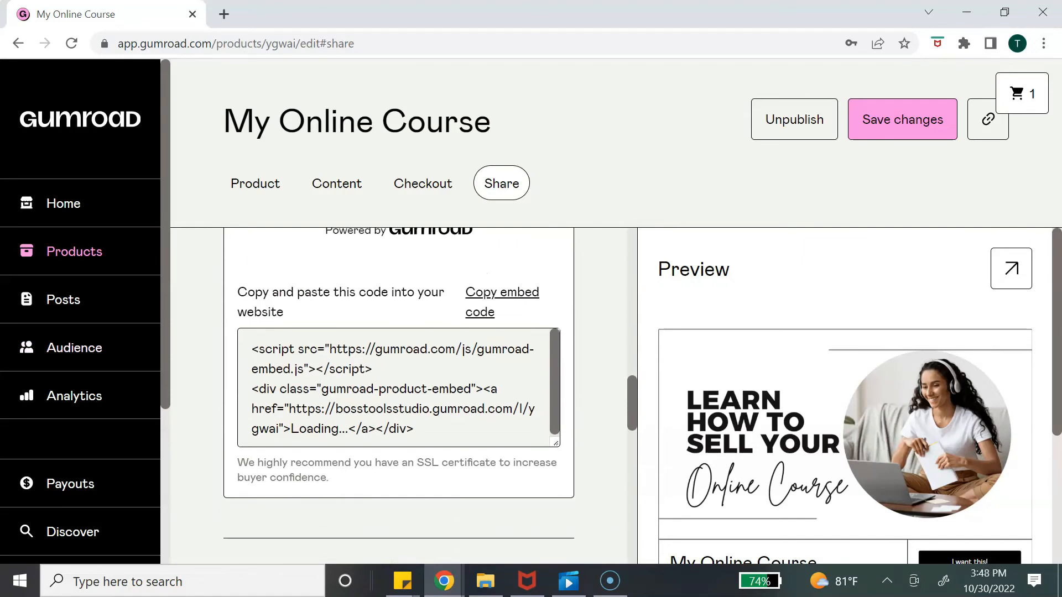
scroll("down", 3)
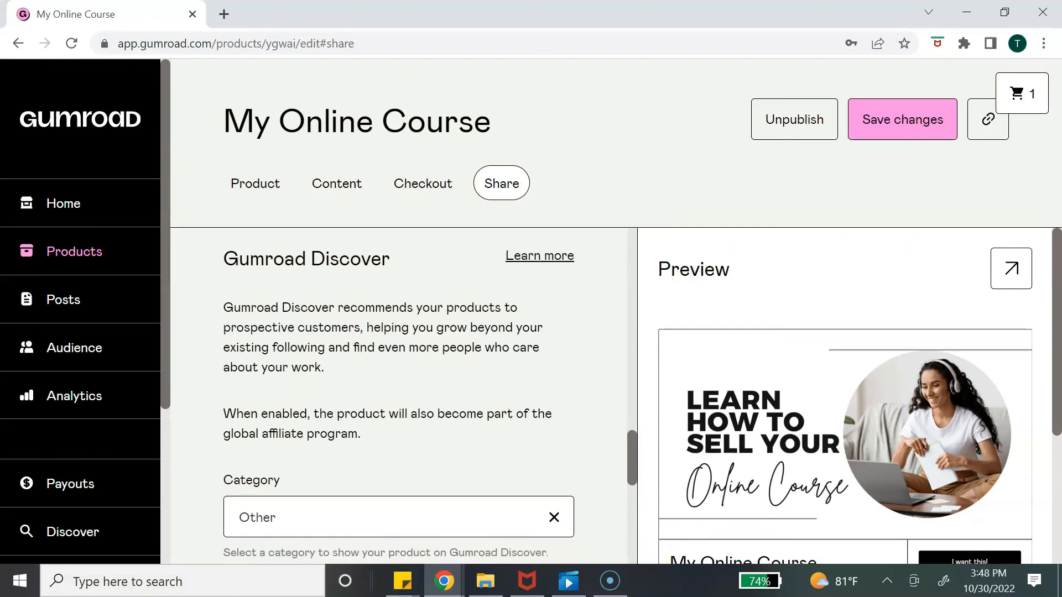
scroll("down", 3)
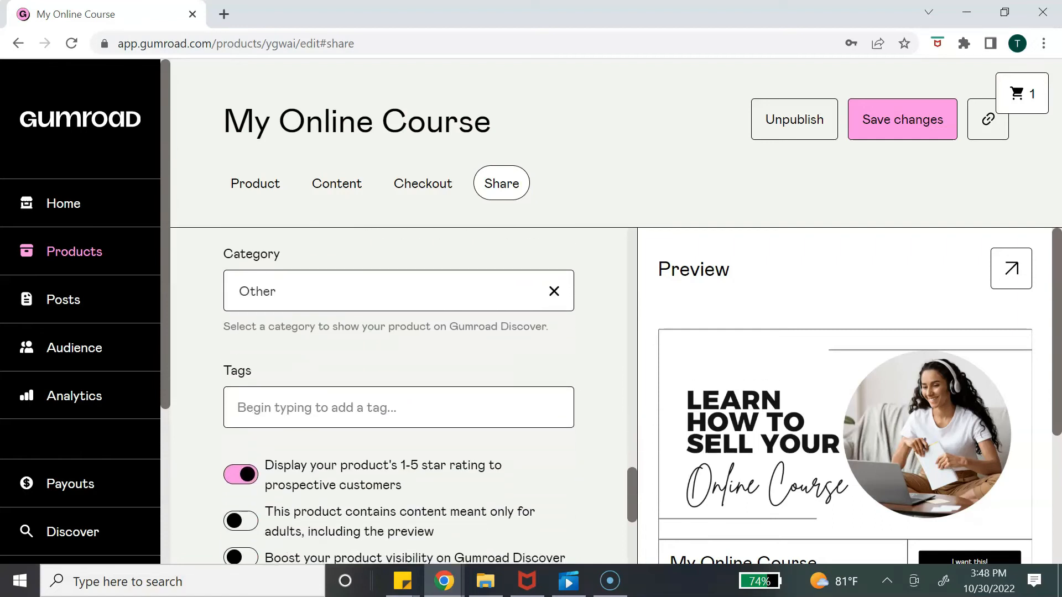
scroll("down", 3)
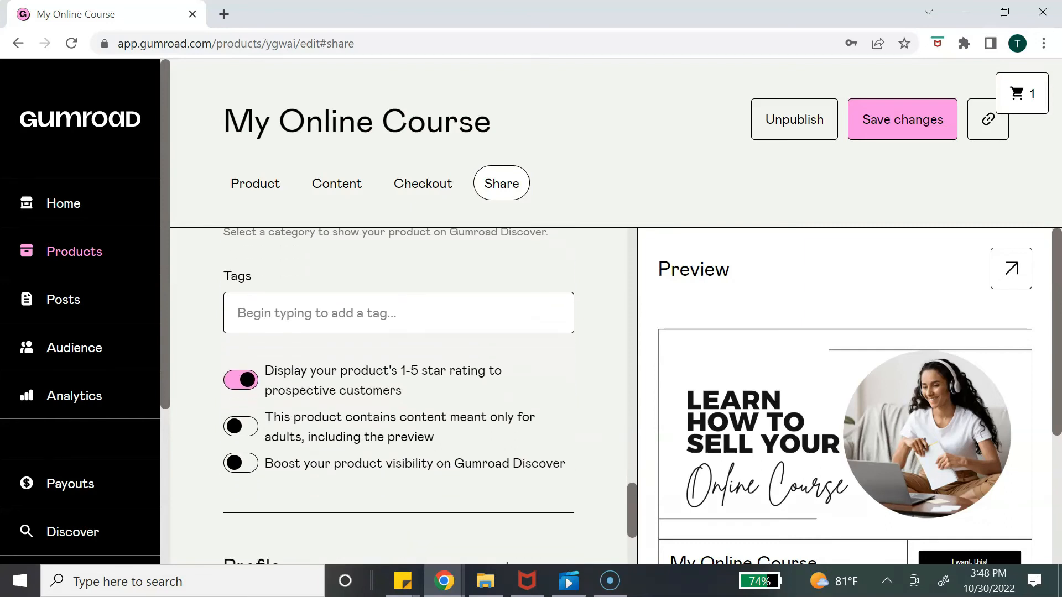
scroll("down", 3)
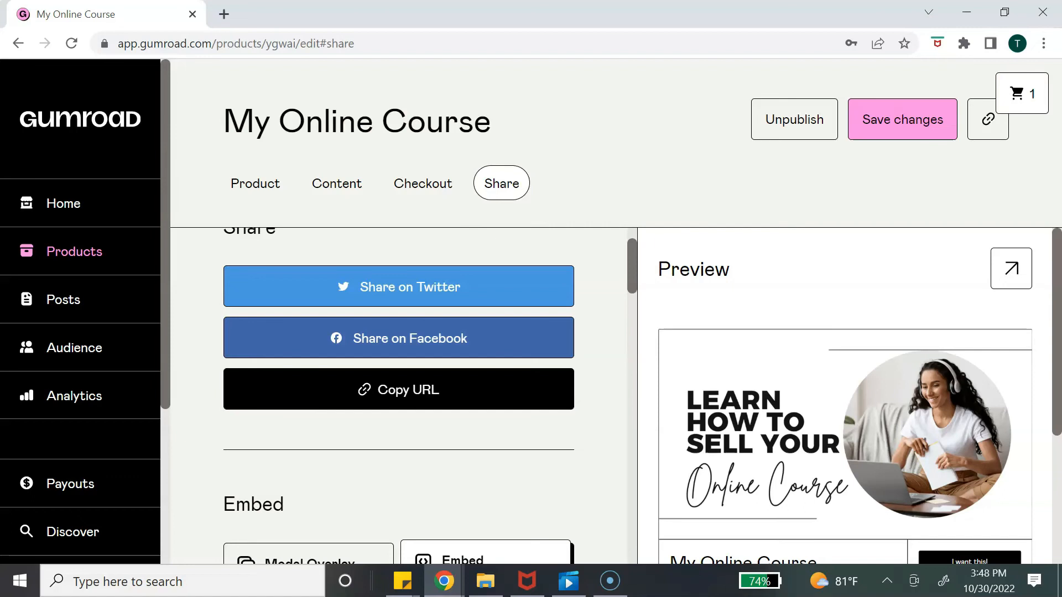
In Checkout settings, create a discount code named Test worth 100%
left_click(422, 183)
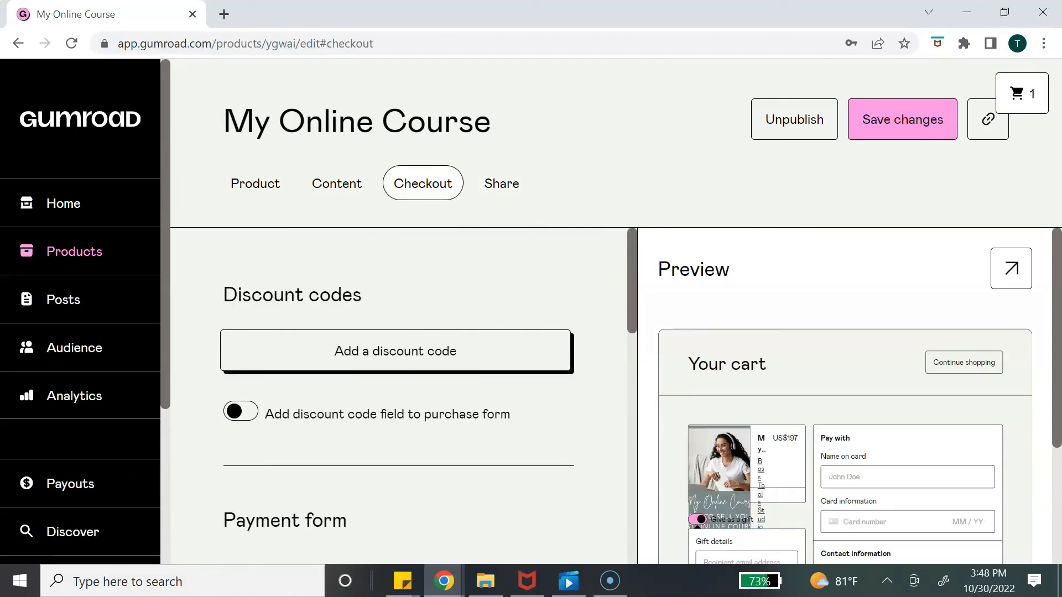
left_click(395, 350)
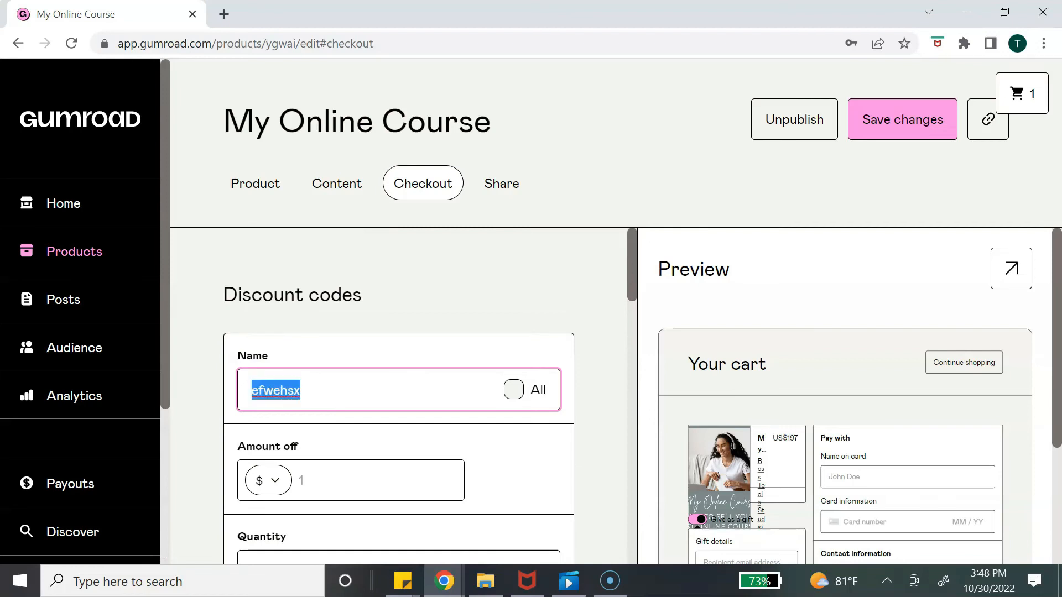
type("Test")
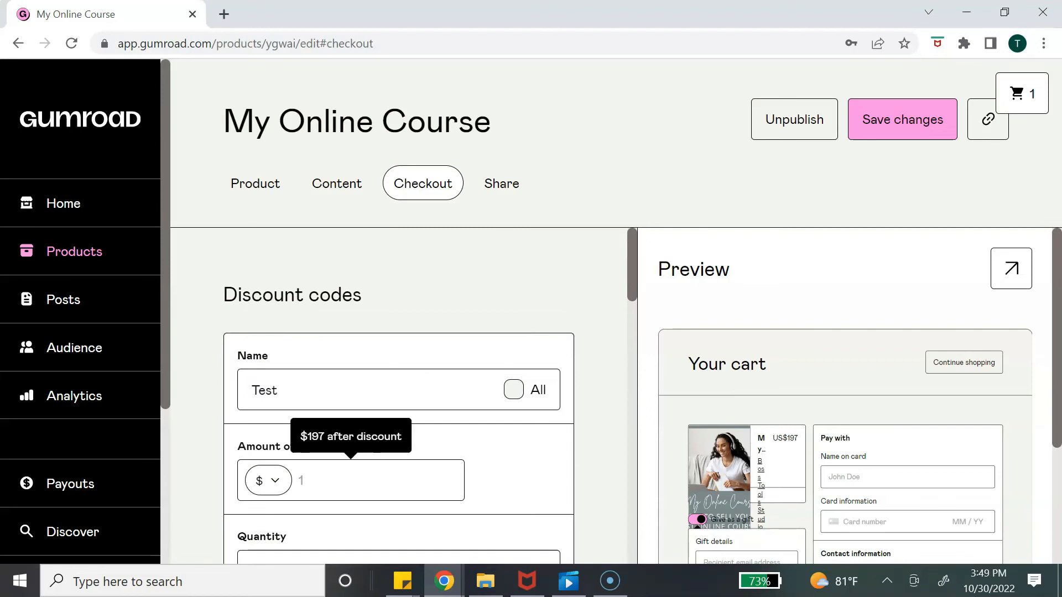
left_click(267, 480)
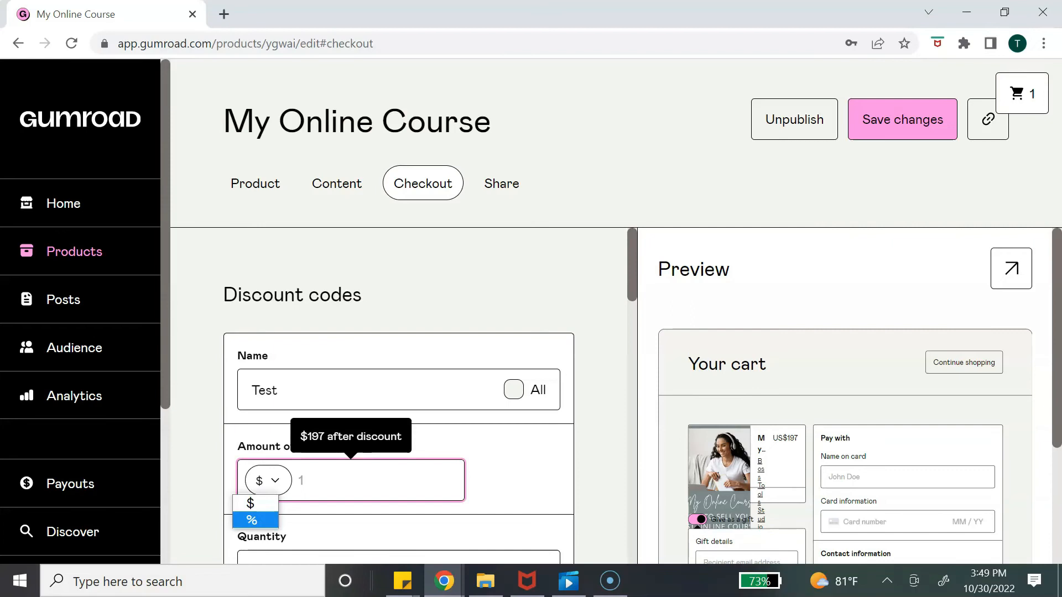
left_click(251, 520)
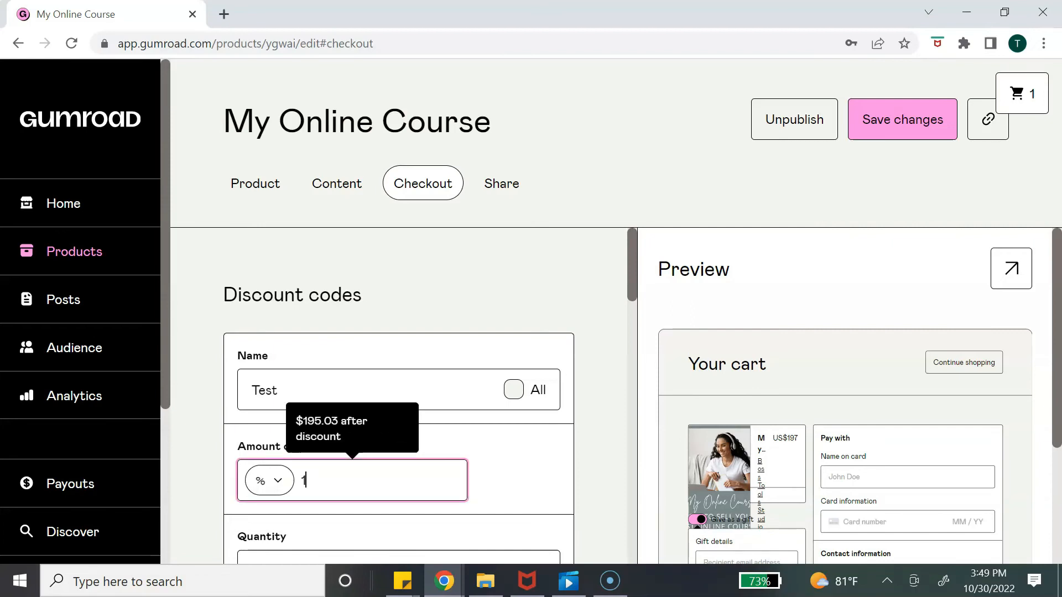
type("00")
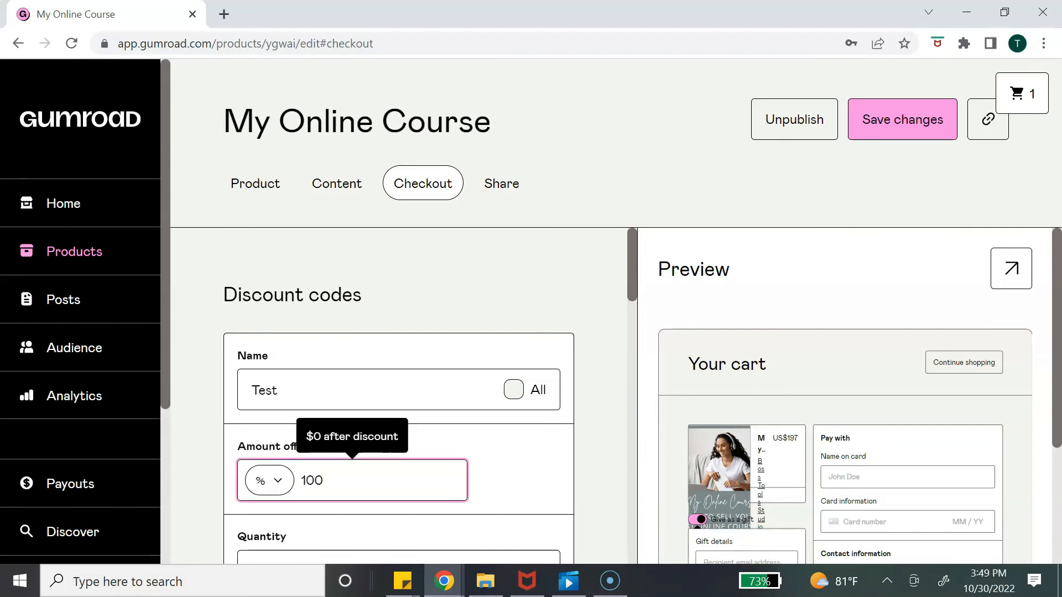
View the live product page with code TEST showing $197 struck down to $0
scroll("down", 3)
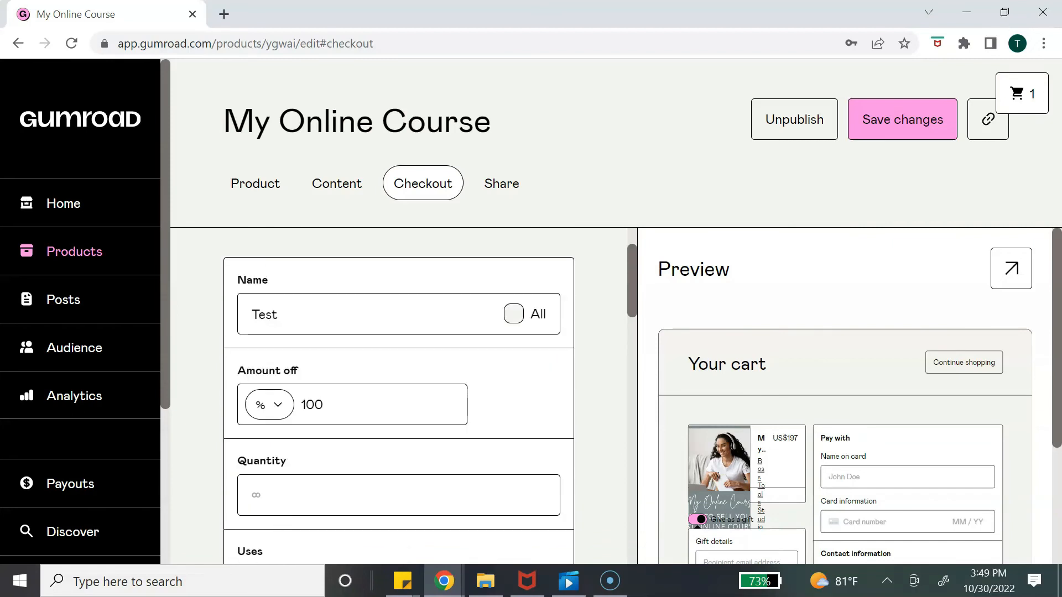
left_click(513, 313)
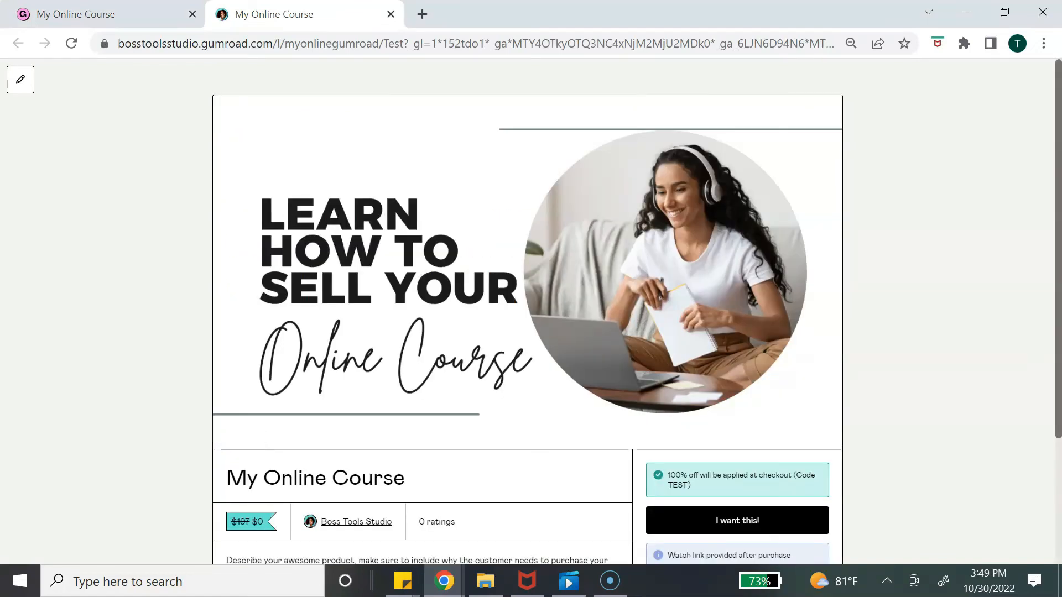
View the discounted My Online Course page as an anonymous shopper in an incognito window
left_click(475, 43)
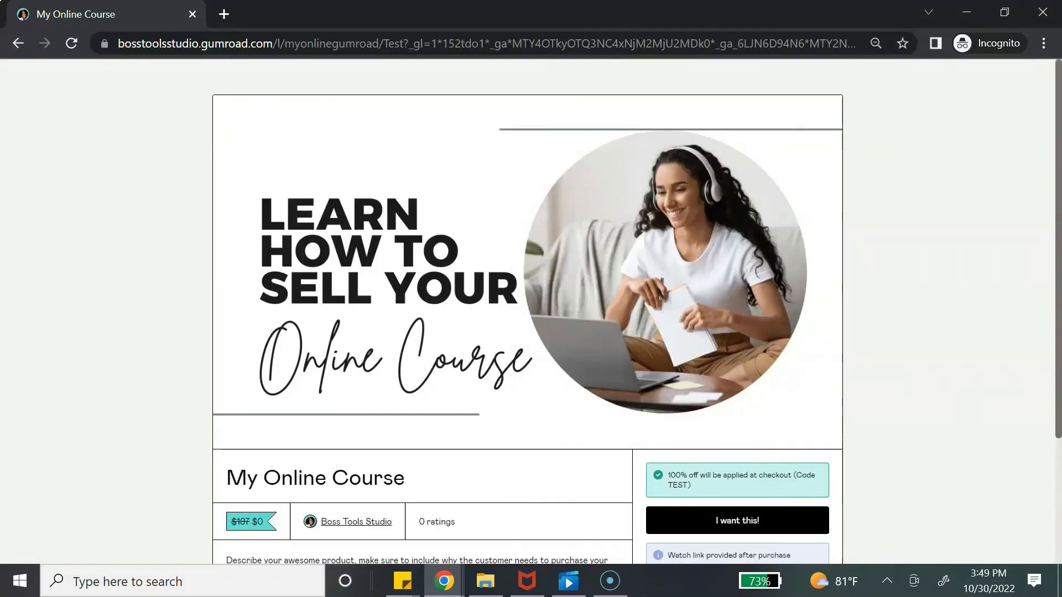
scroll("down", 3)
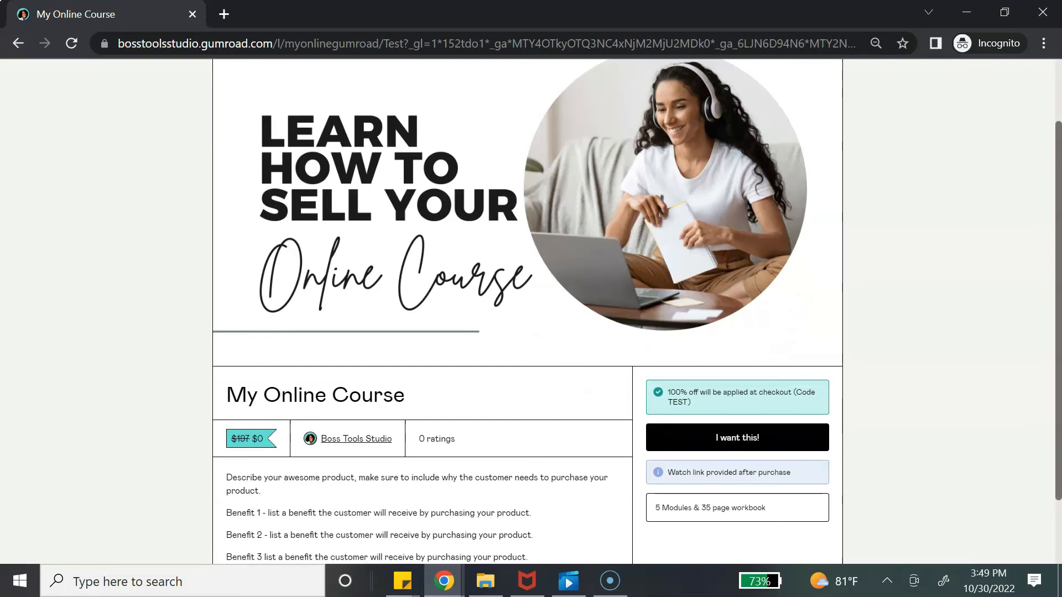
scroll("down", 3)
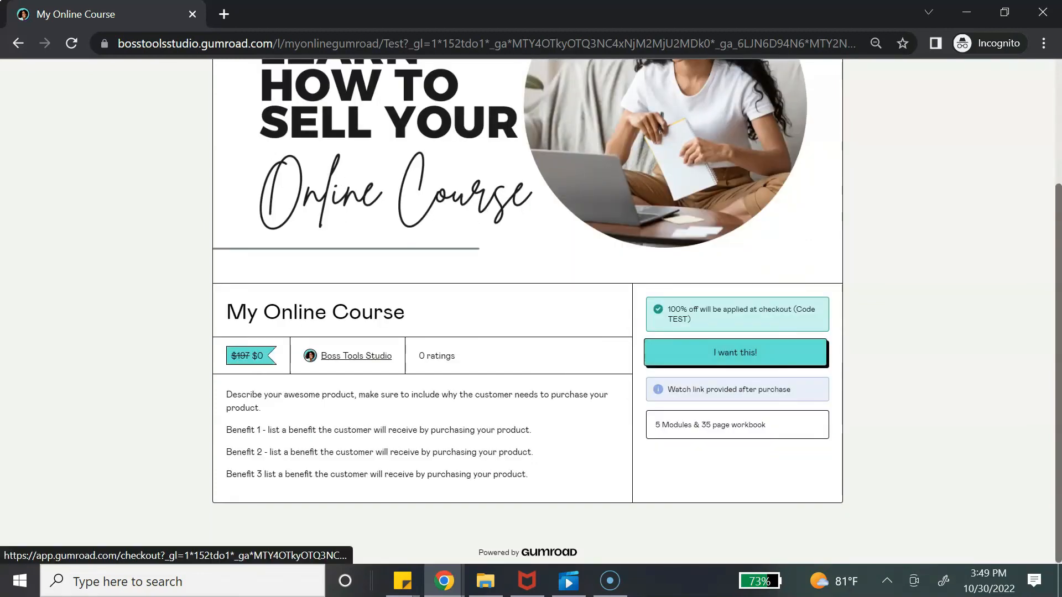
Check out with 'I want this!', an email address and Get to complete the $0 purchase
left_click(735, 351)
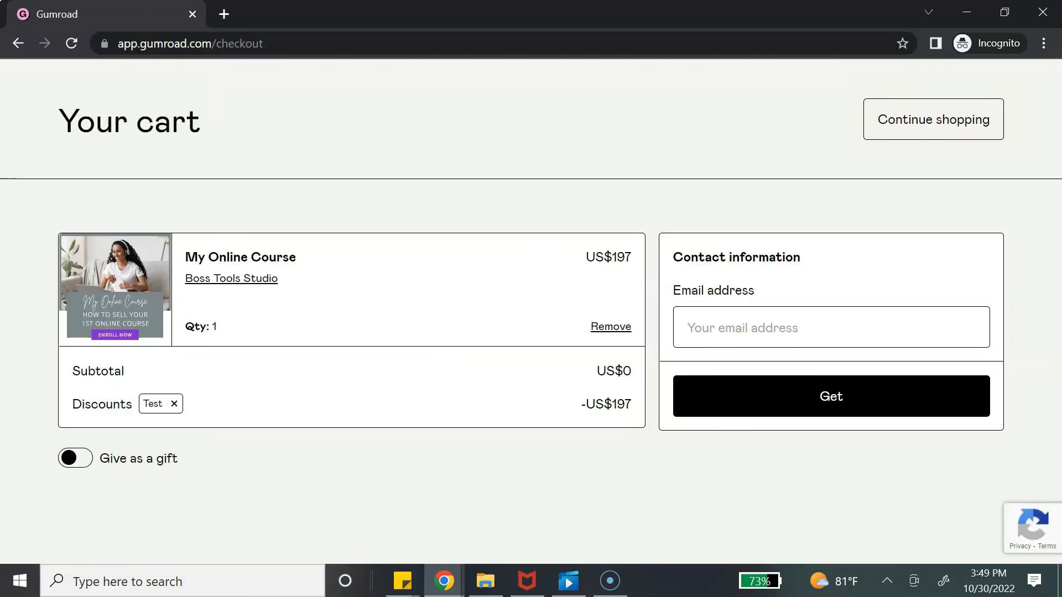
left_click(830, 327)
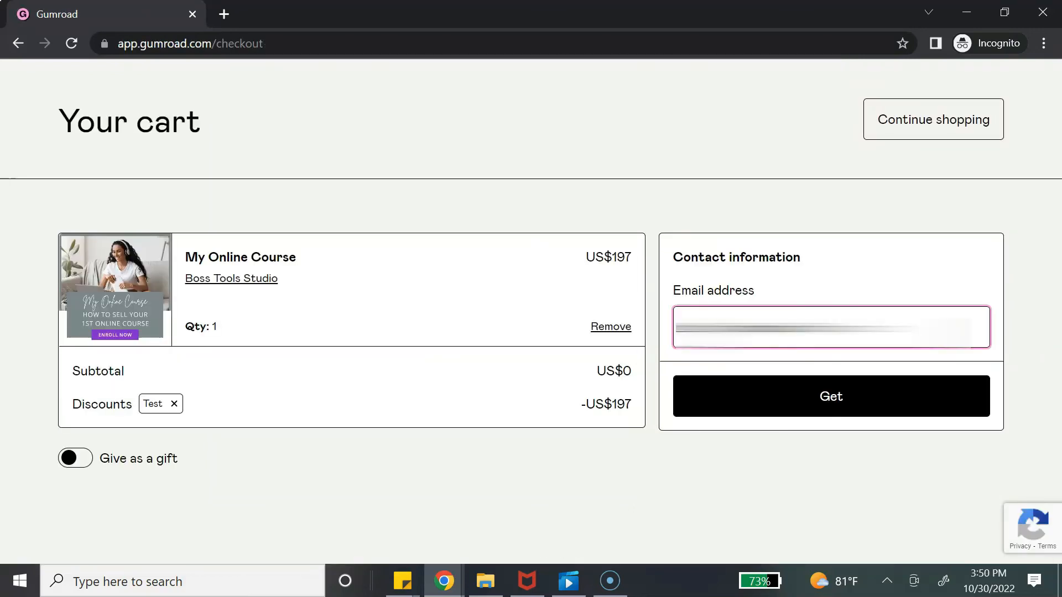
left_click(830, 396)
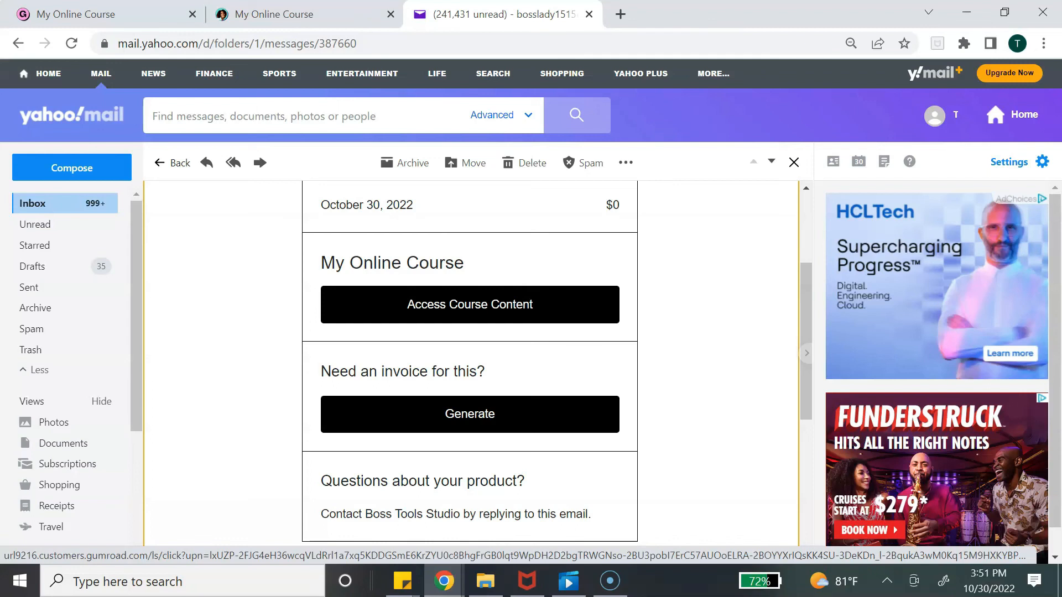
From the receipt email, reach the content page with Module 1 and the PDF, play the Module 1 video, and return
left_click(469, 304)
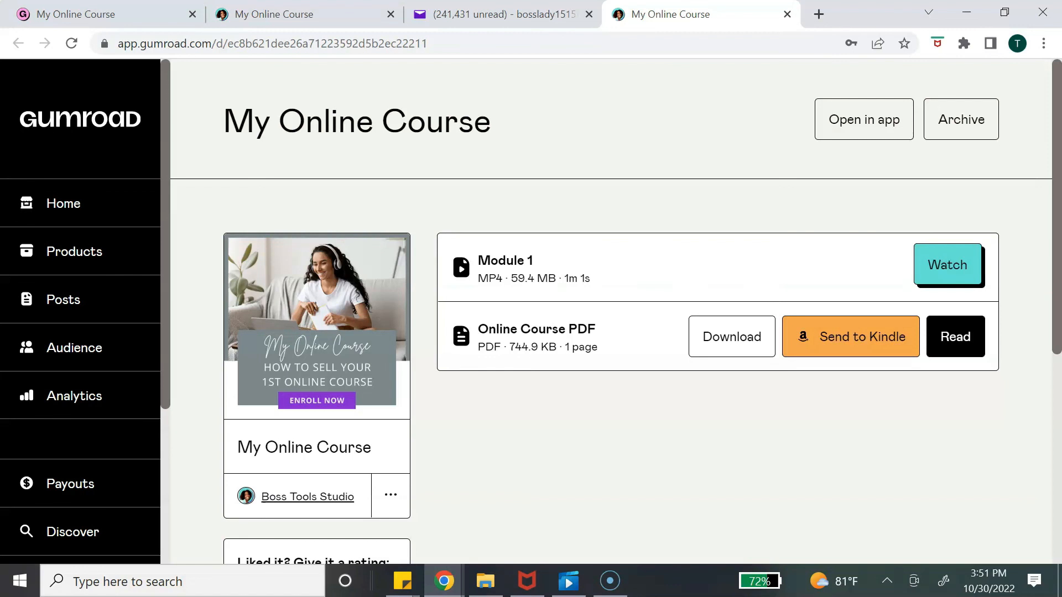
left_click(947, 264)
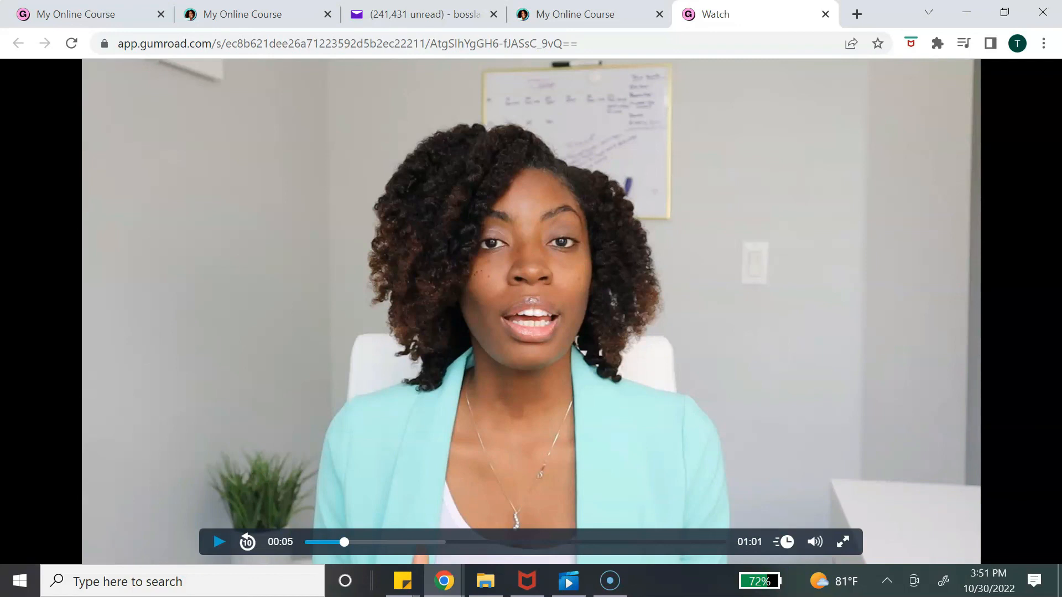
left_click(577, 14)
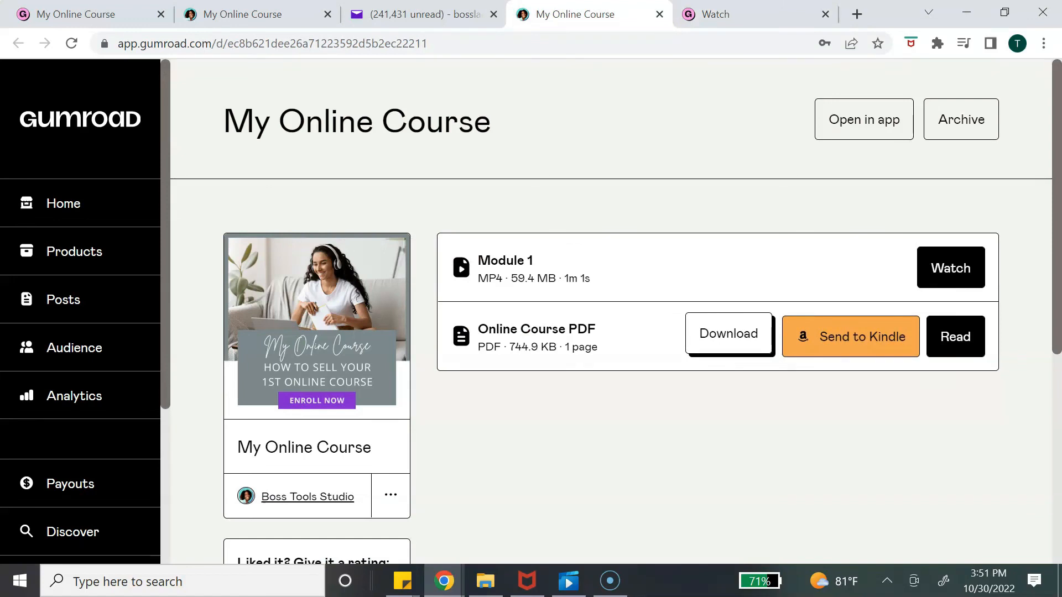
Download and view the Online Course PDF, then show the rating, receipt and Add to library options
left_click(728, 334)
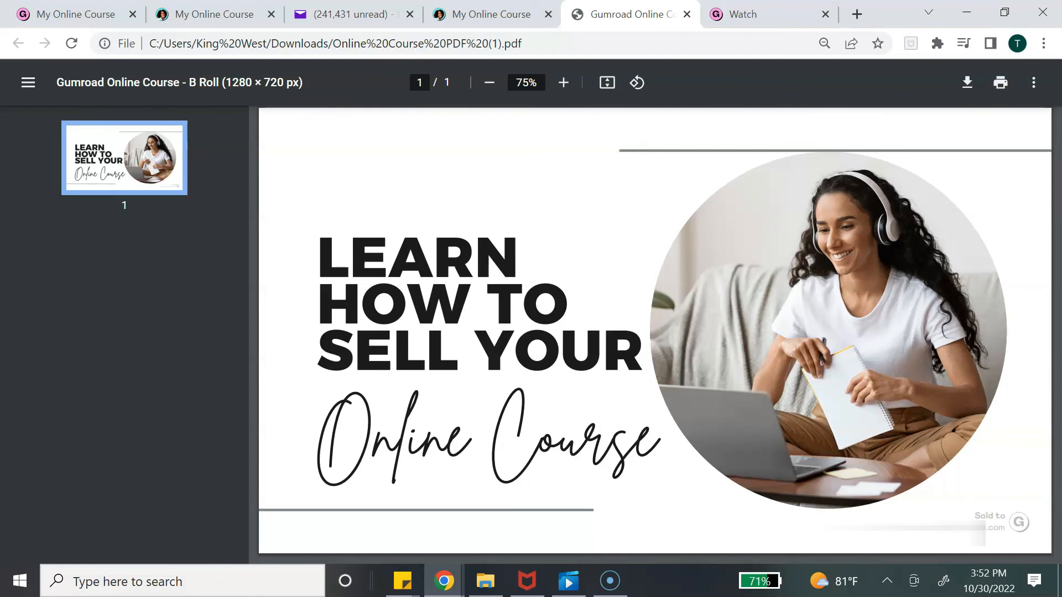
left_click(487, 13)
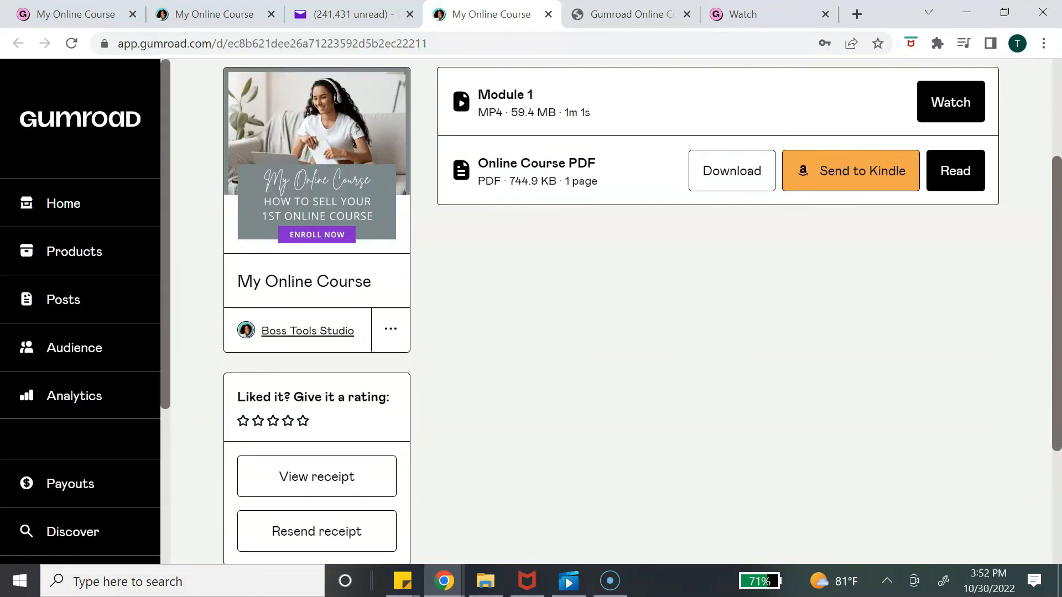
scroll("down", 3)
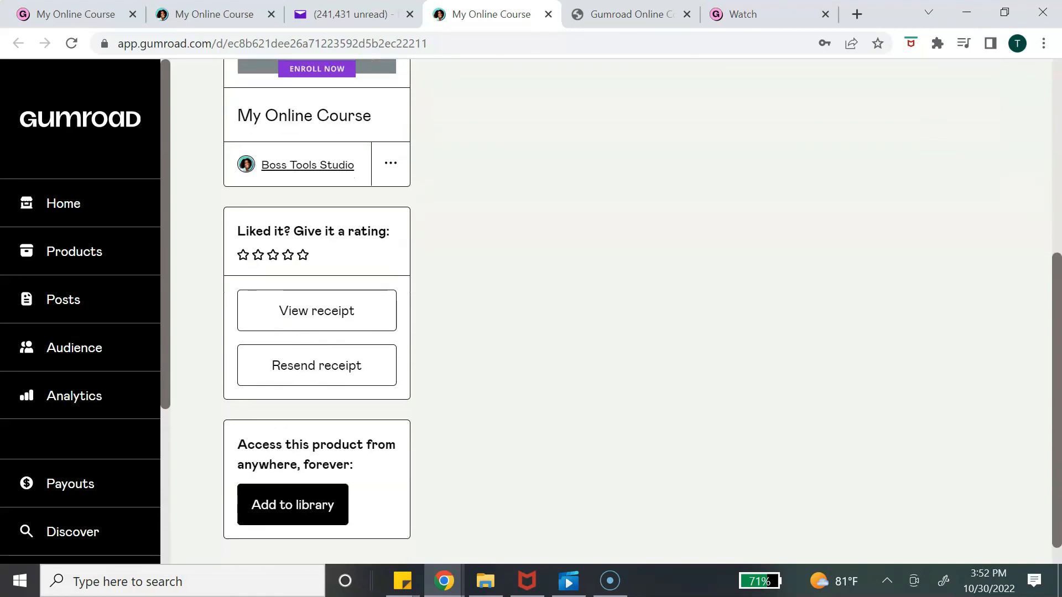
scroll("down", 3)
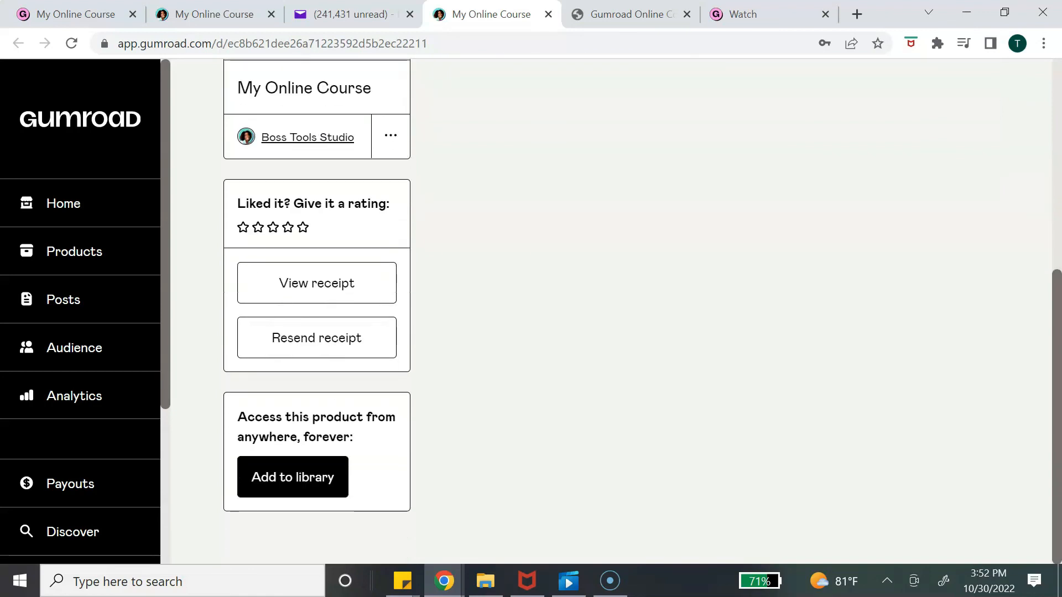